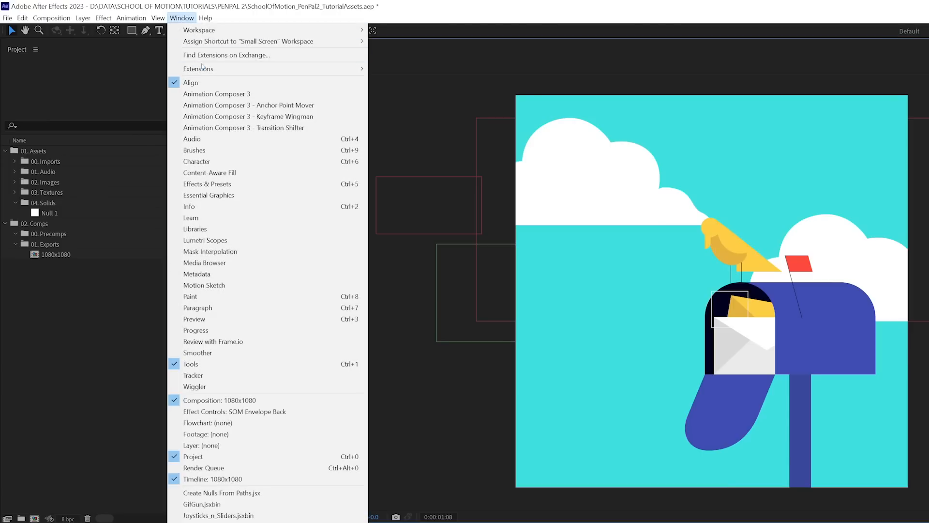
mouse_move(198, 68)
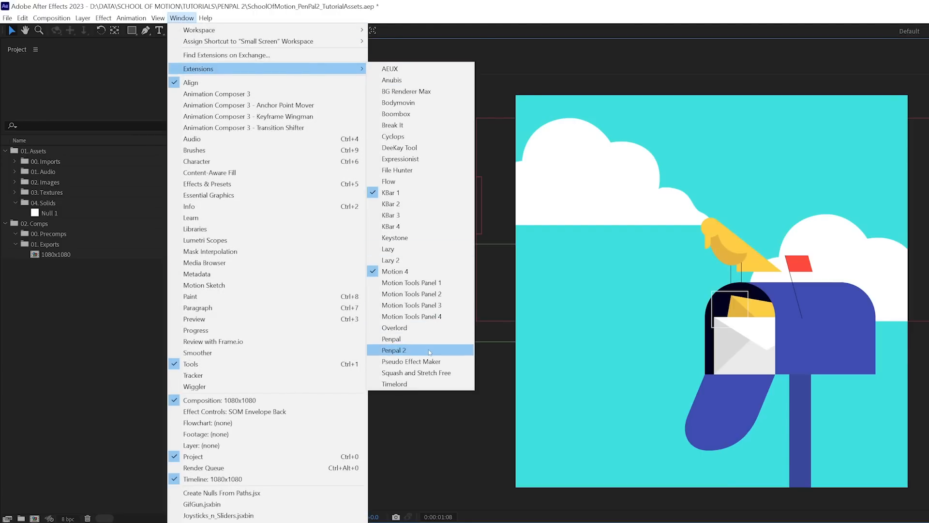
Open the Pen Pal 2 extension panel from Window > Extensions
left_click(394, 349)
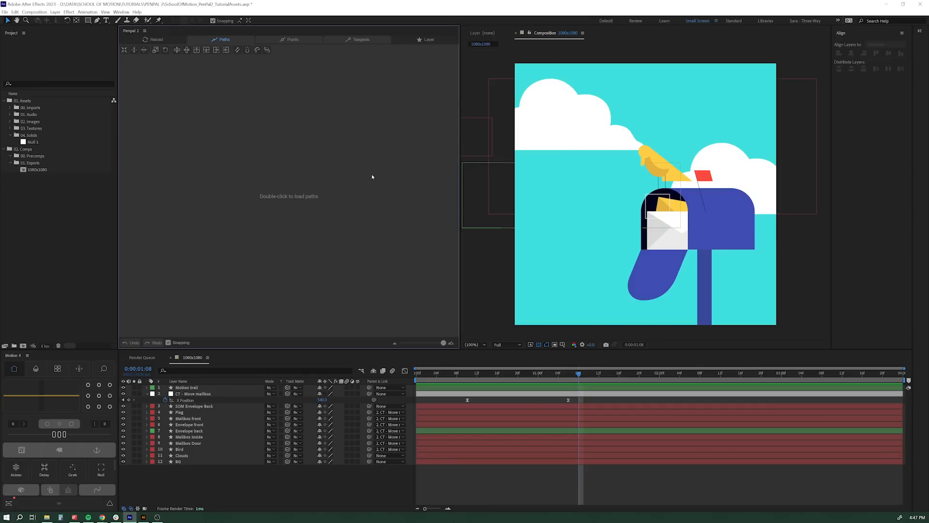
mouse_move(319, 144)
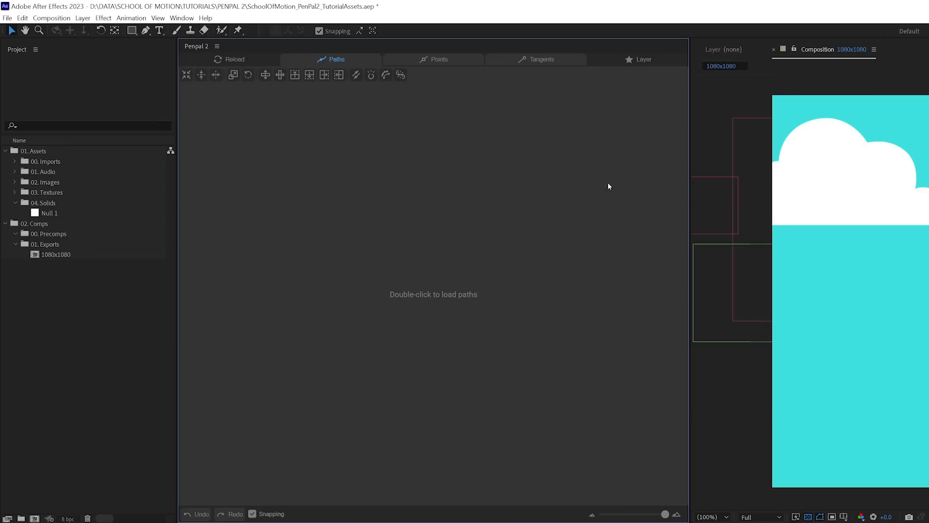
mouse_move(408, 392)
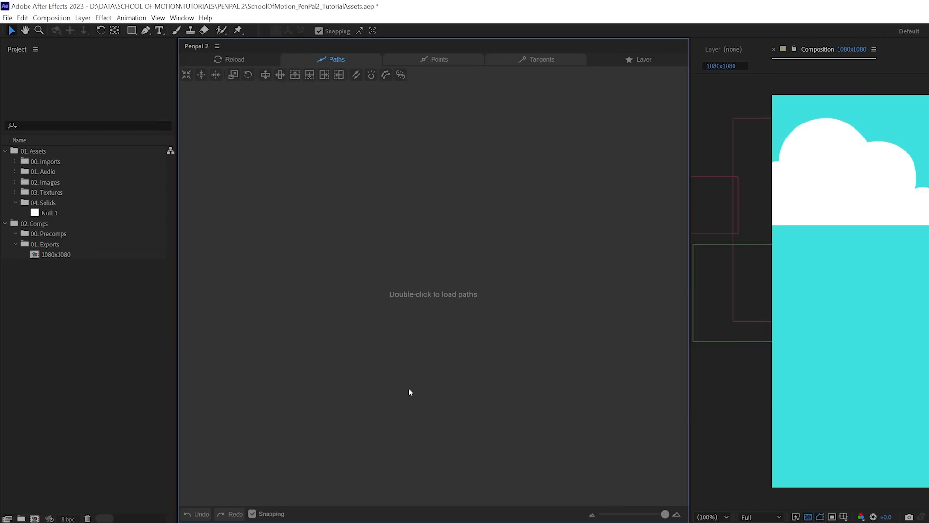
mouse_move(280, 159)
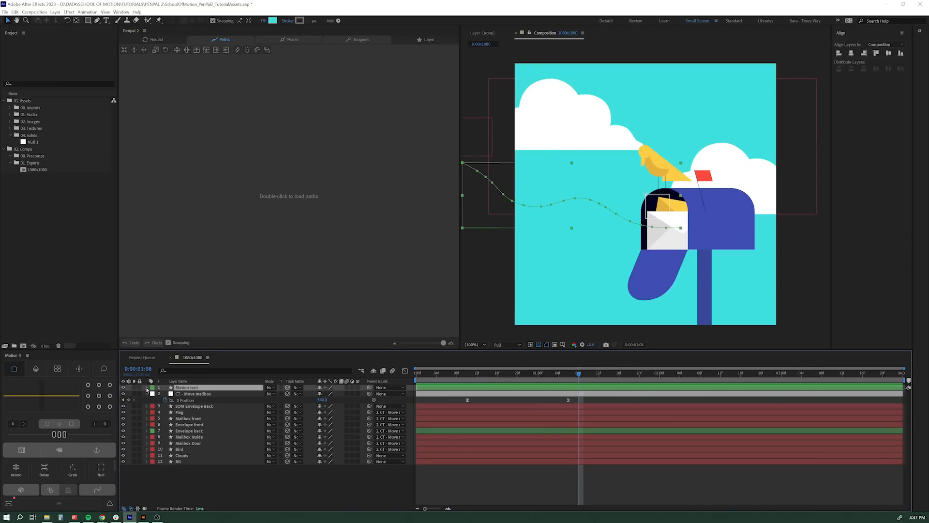
Load Motion trail's Path 1 into Pen Pal 2 and nudge a few mid-wave points
left_click(146, 387)
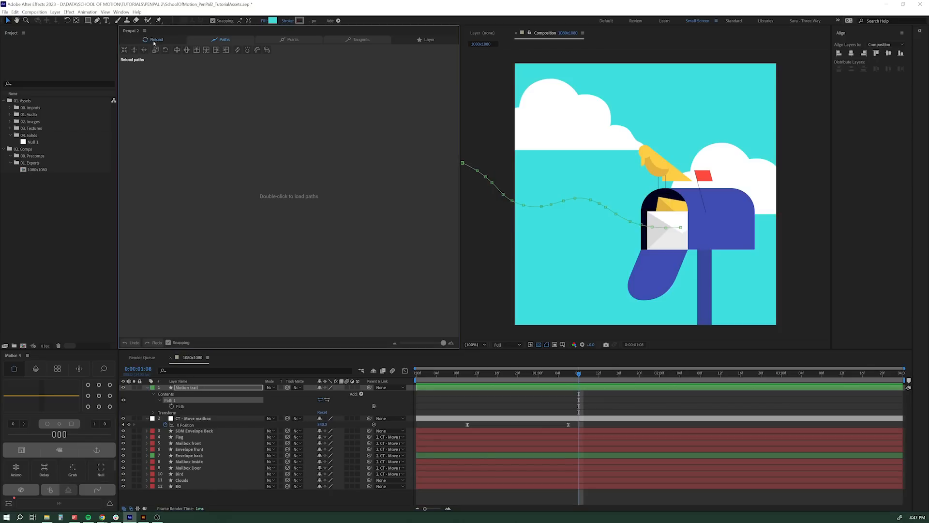
left_click(156, 38)
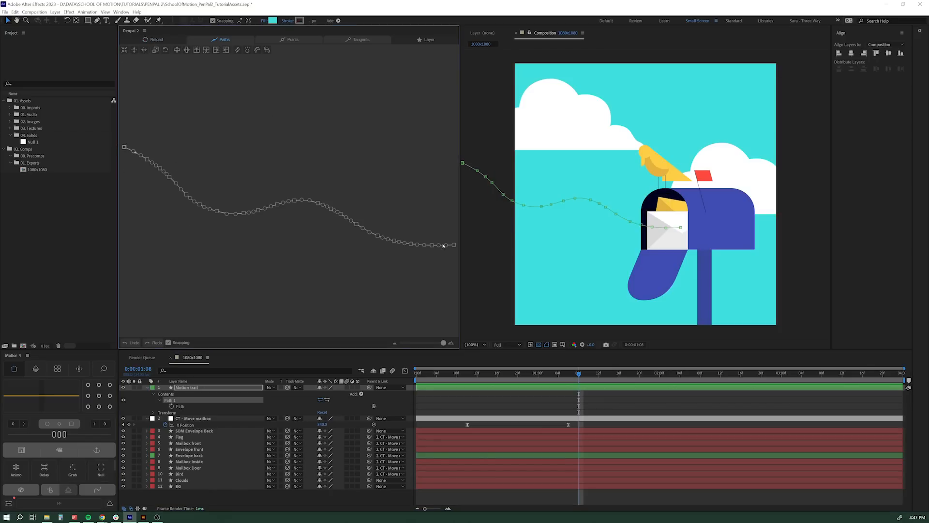
mouse_move(486, 177)
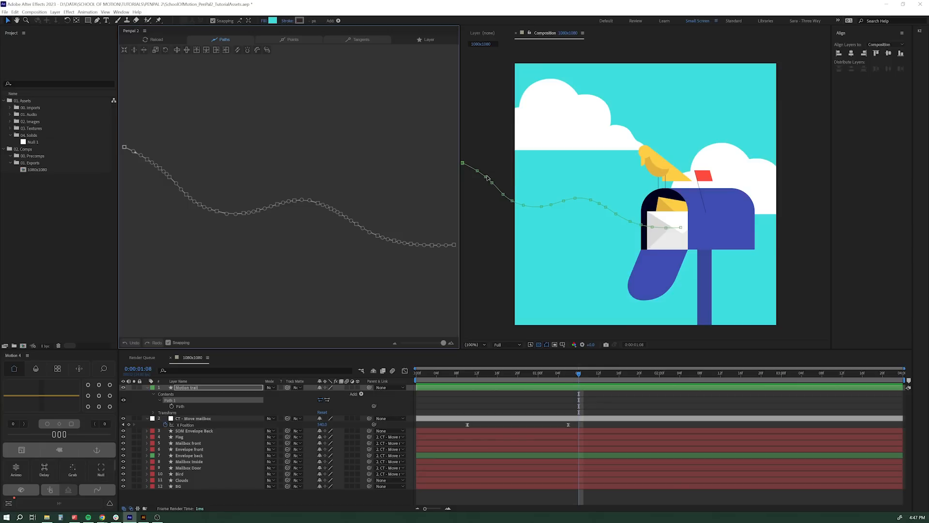
mouse_move(563, 202)
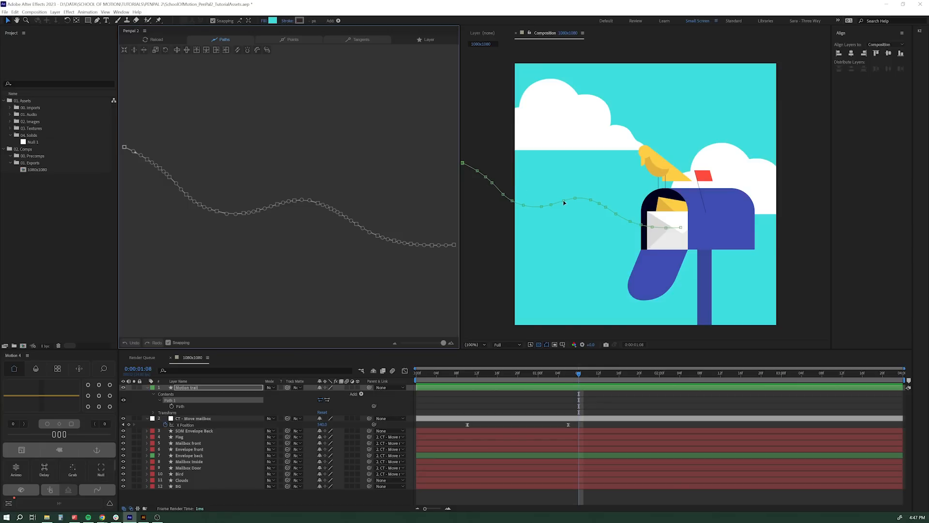
left_click_drag(575, 200, 555, 188)
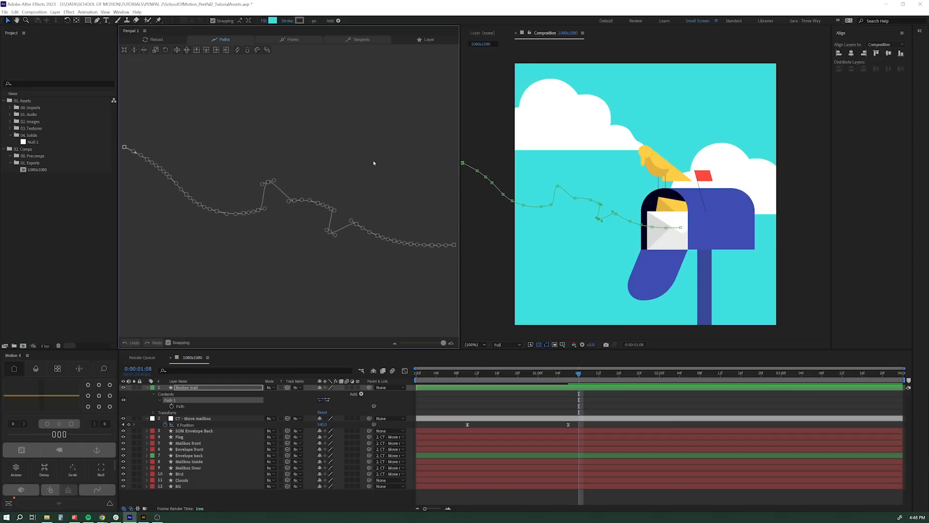
mouse_move(600, 219)
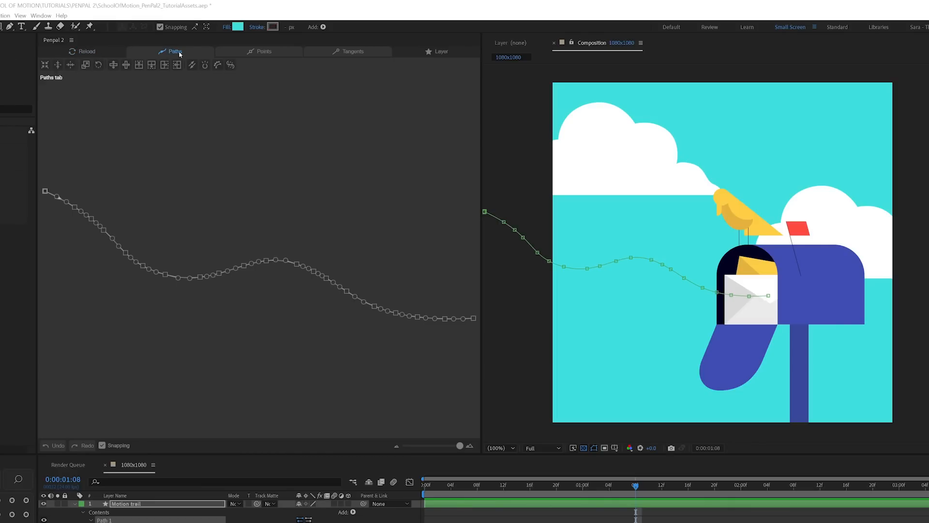
left_click(259, 51)
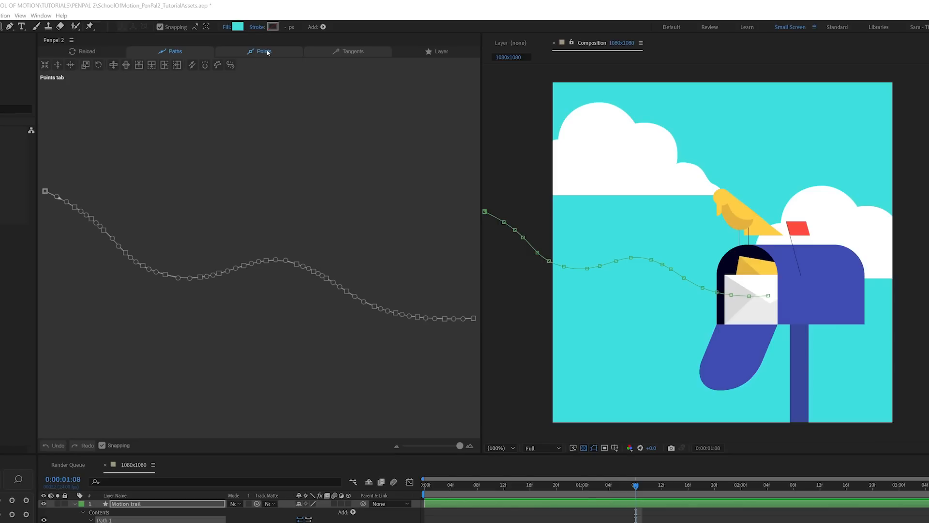
left_click(348, 51)
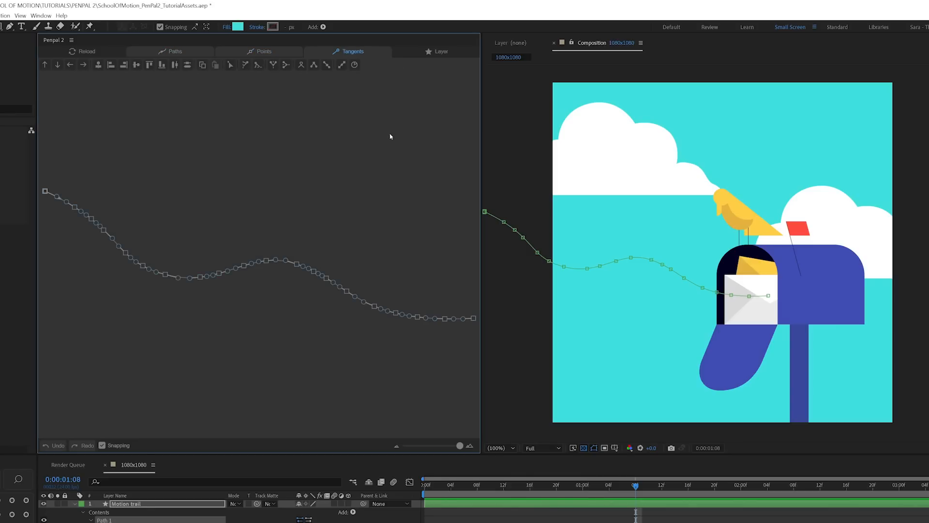
mouse_move(616, 296)
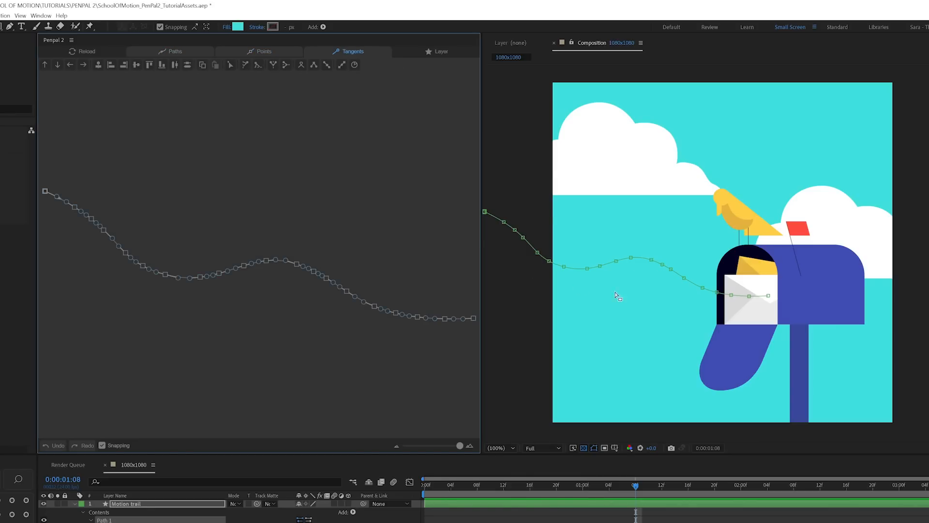
mouse_move(636, 326)
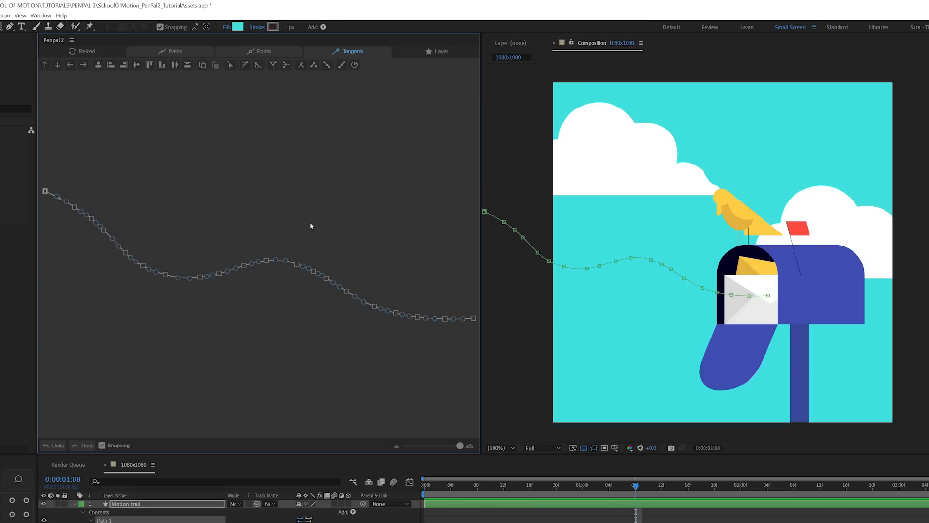
mouse_move(233, 233)
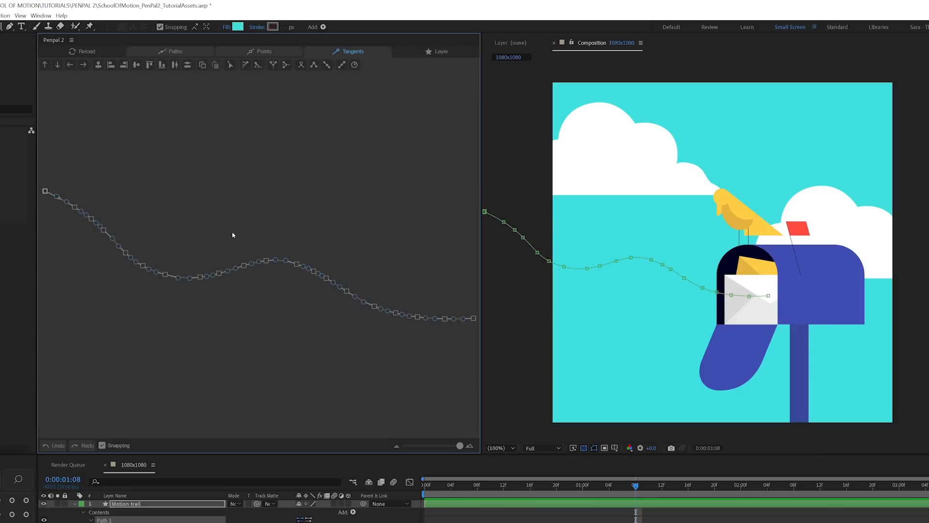
left_click_drag(234, 232, 304, 291)
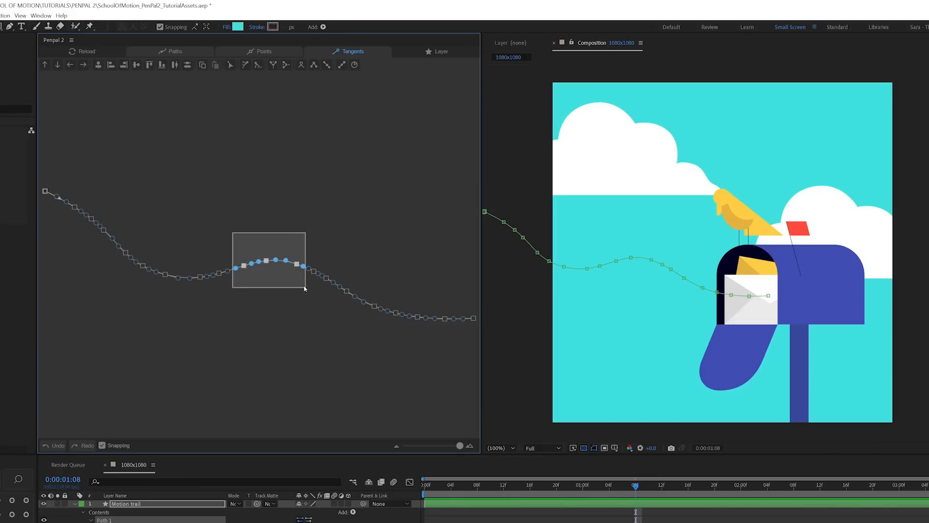
left_click(263, 51)
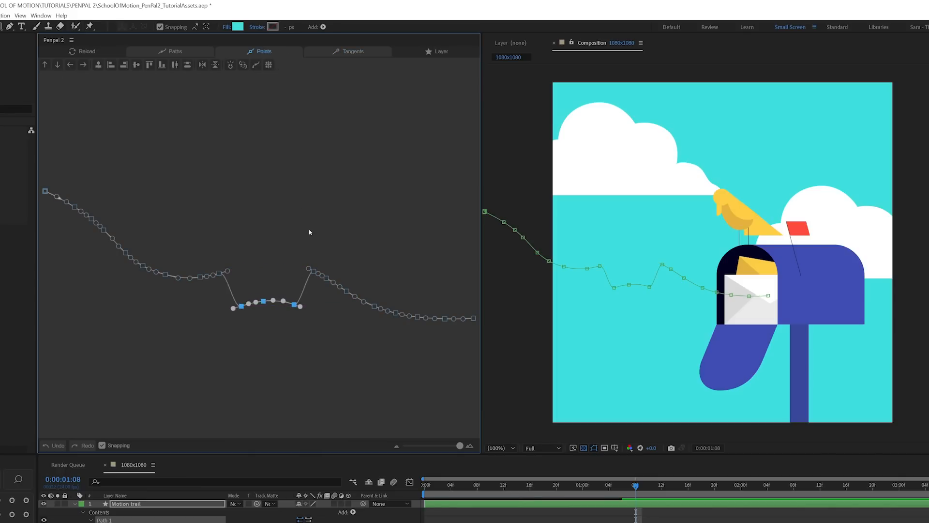
left_click(352, 52)
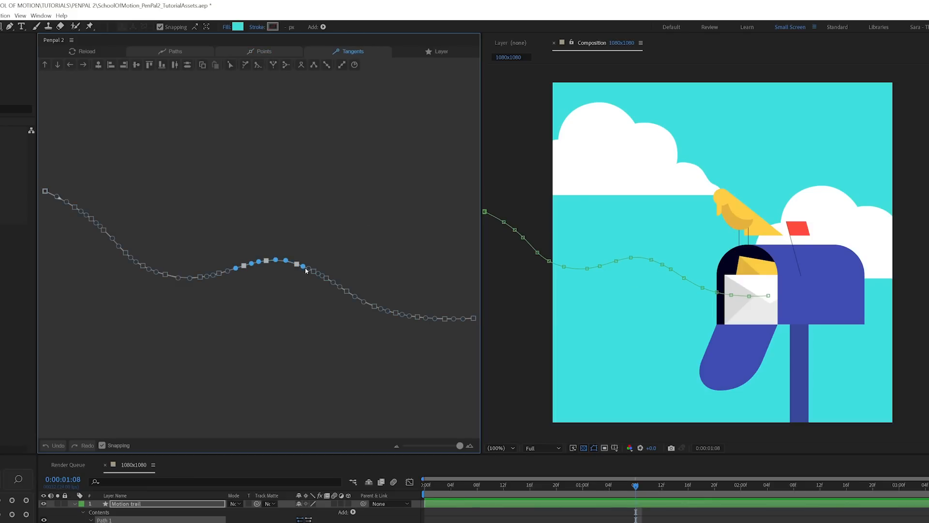
left_click(162, 65)
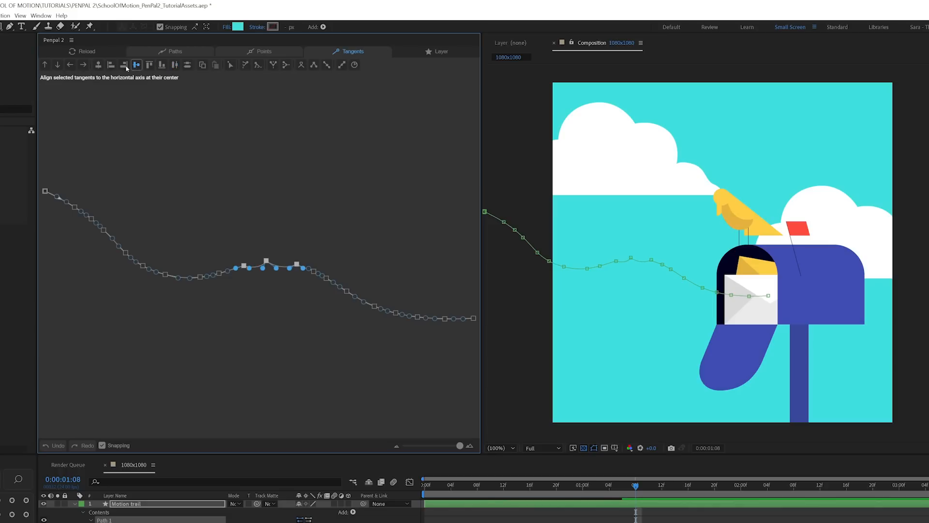
left_click(136, 65)
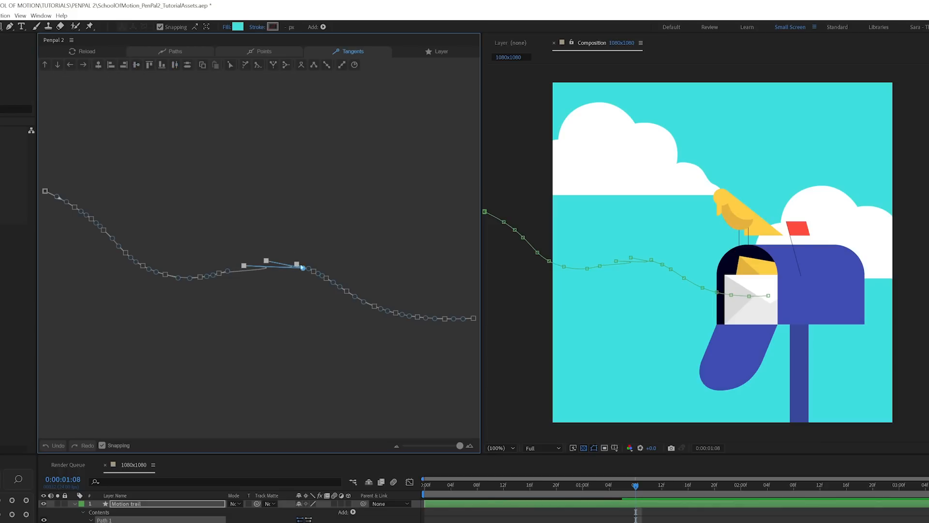
left_click_drag(297, 261, 265, 278)
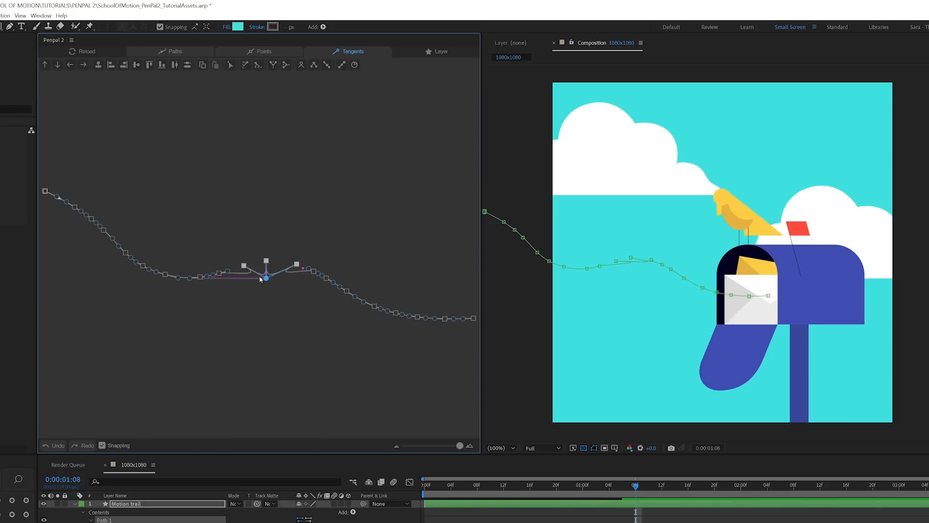
left_click_drag(265, 277, 332, 197)
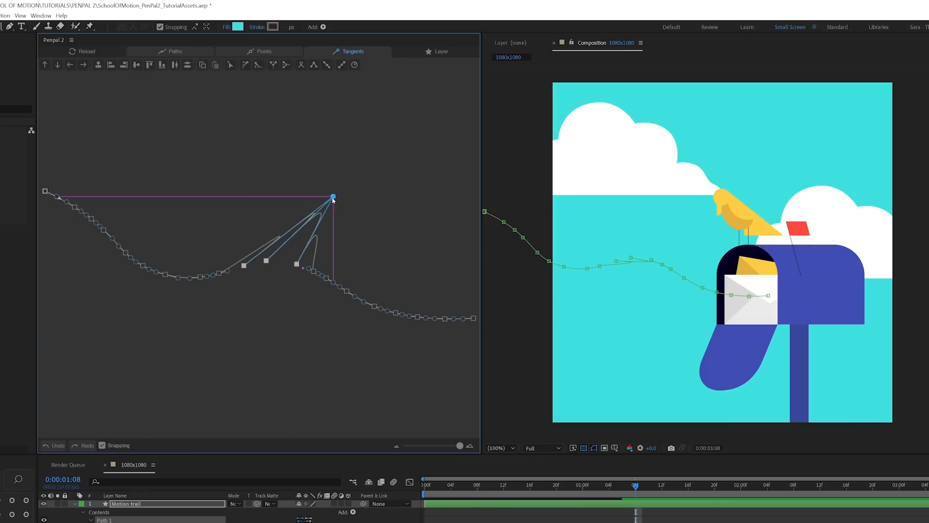
left_click_drag(332, 196, 284, 196)
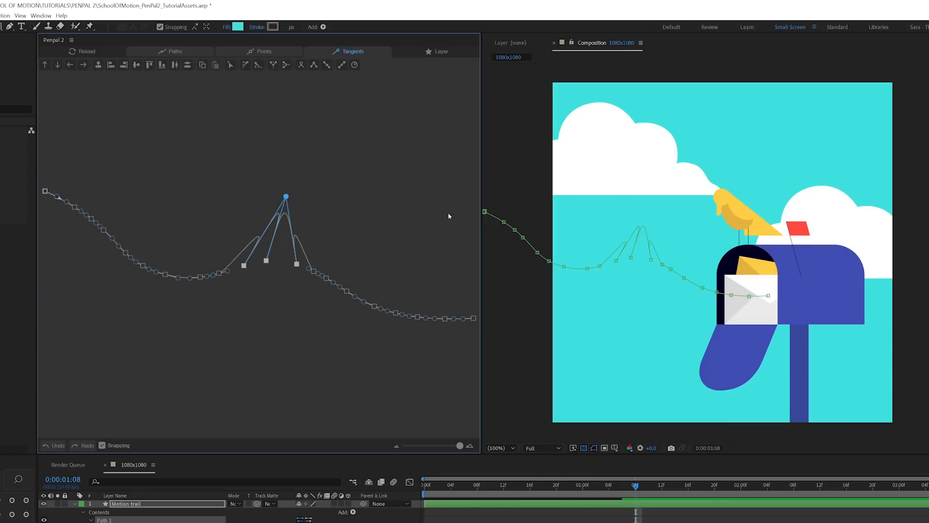
left_click_drag(285, 197, 285, 263)
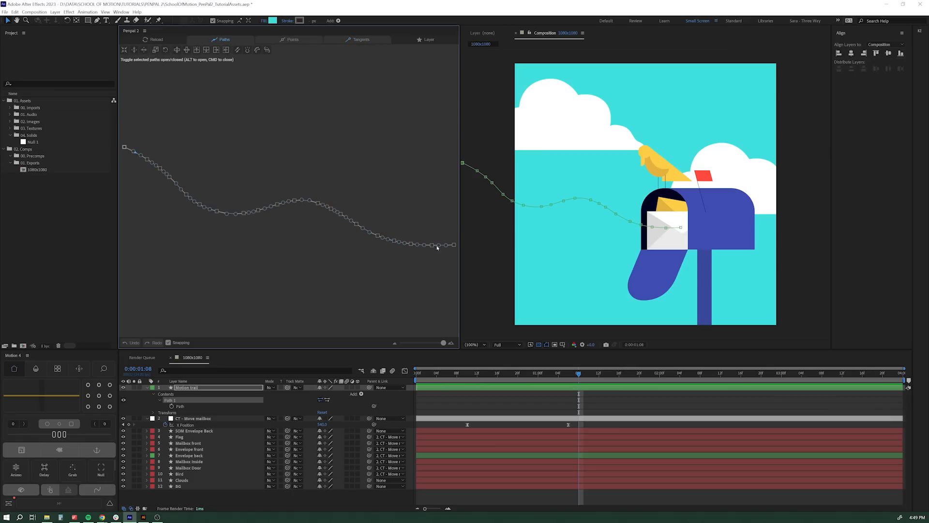
mouse_move(457, 271)
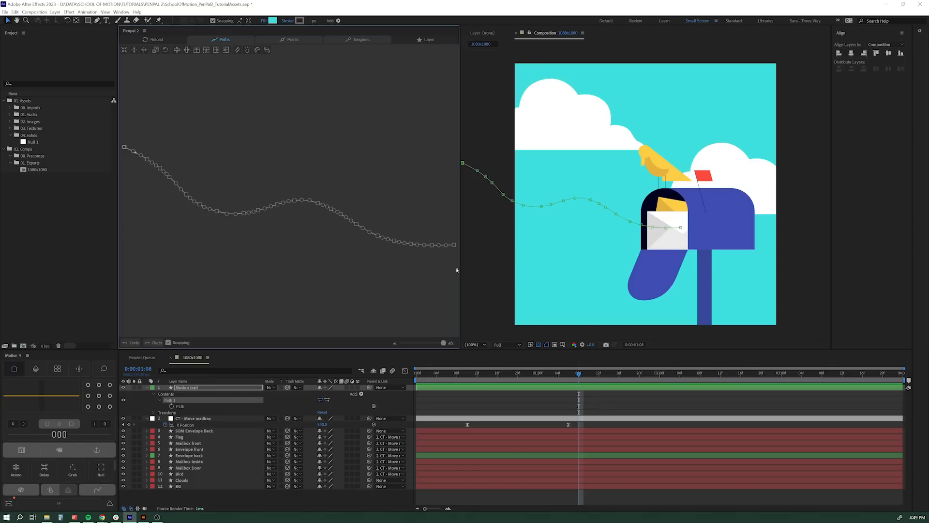
mouse_move(550, 202)
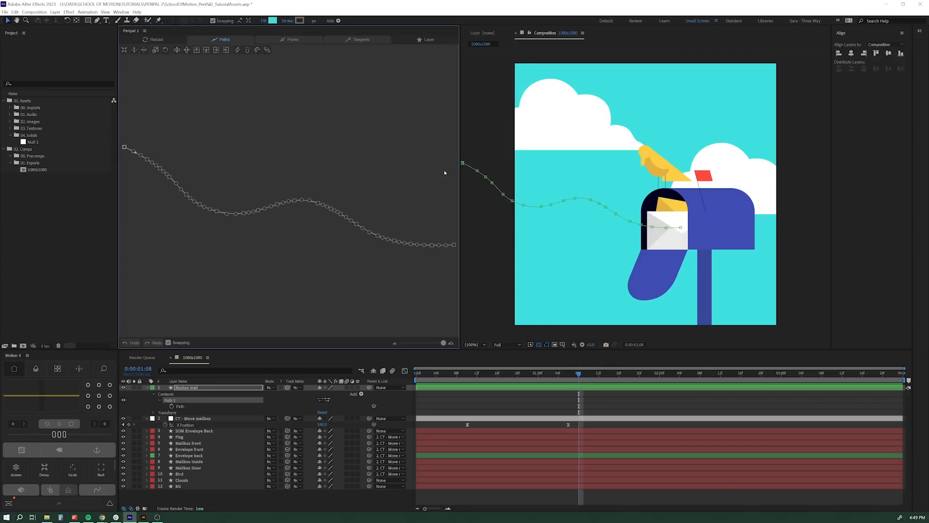
mouse_move(456, 259)
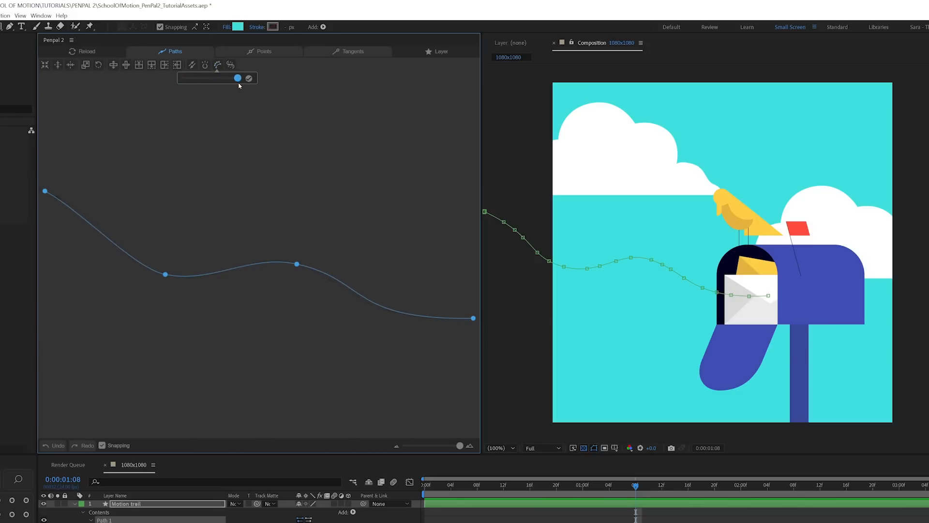
mouse_move(247, 86)
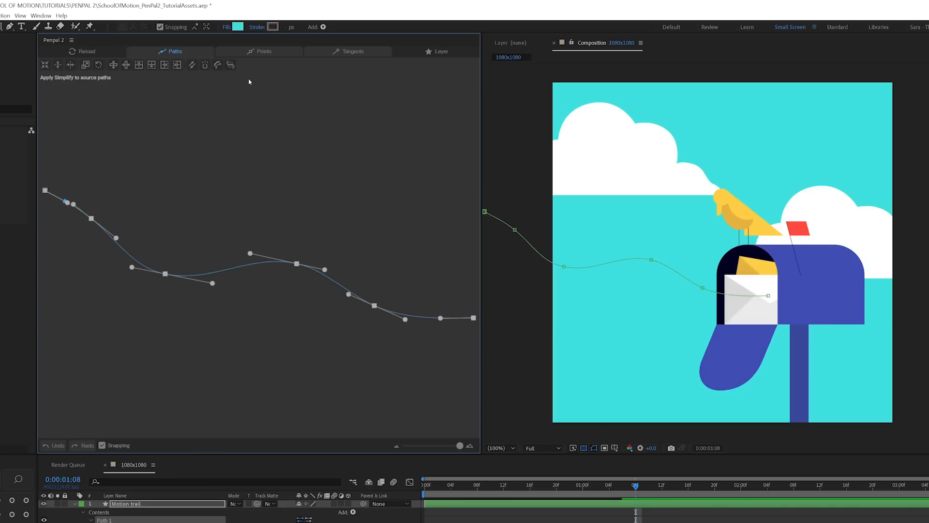
mouse_move(145, 267)
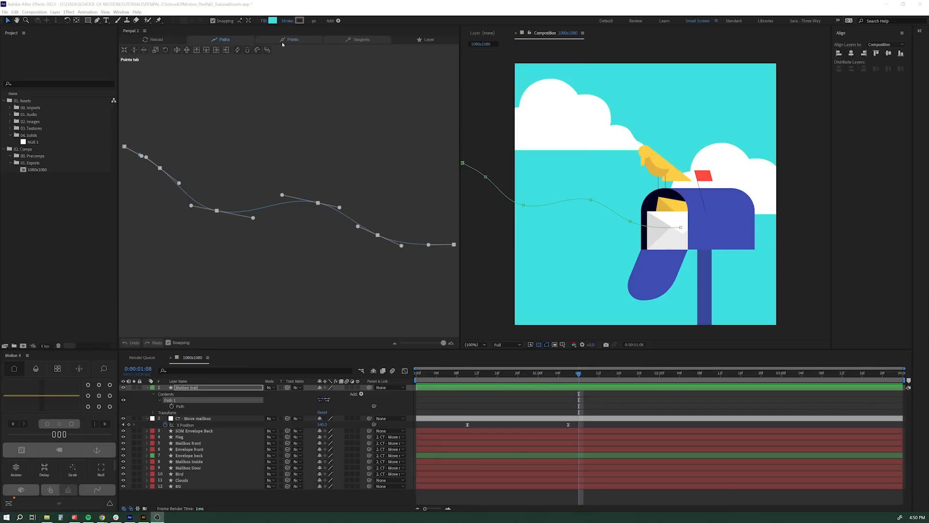
left_click(293, 39)
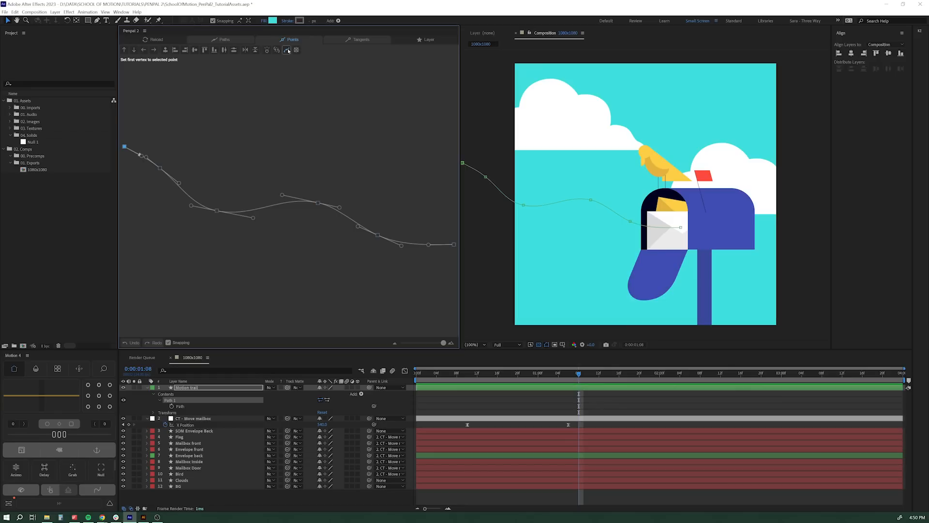
mouse_move(287, 52)
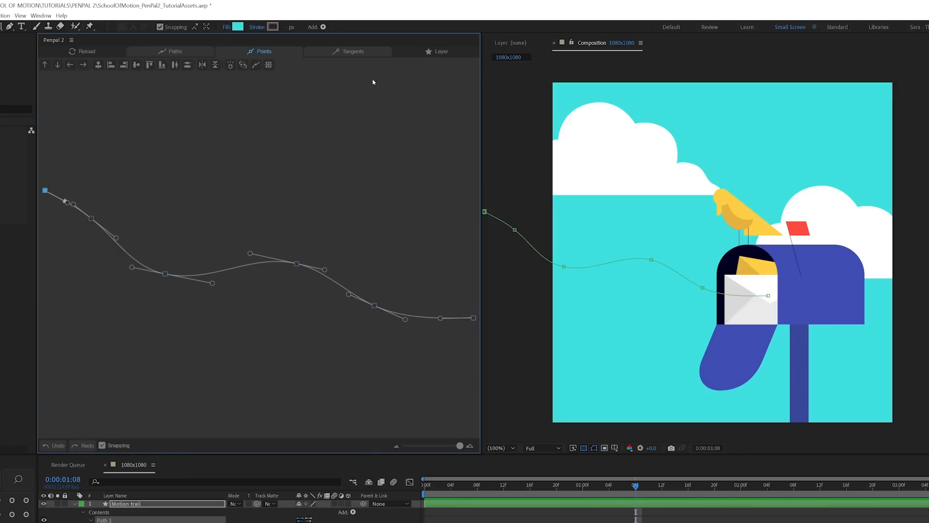
mouse_move(215, 249)
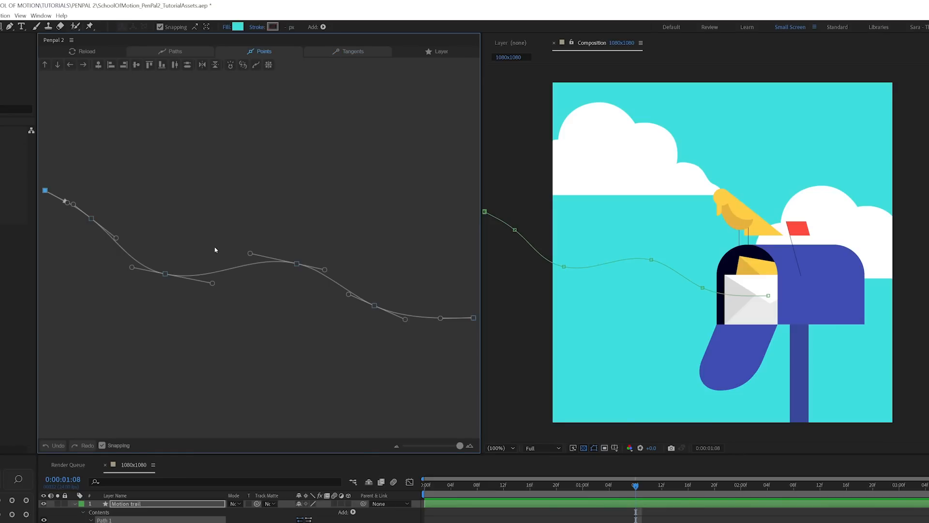
left_click(174, 52)
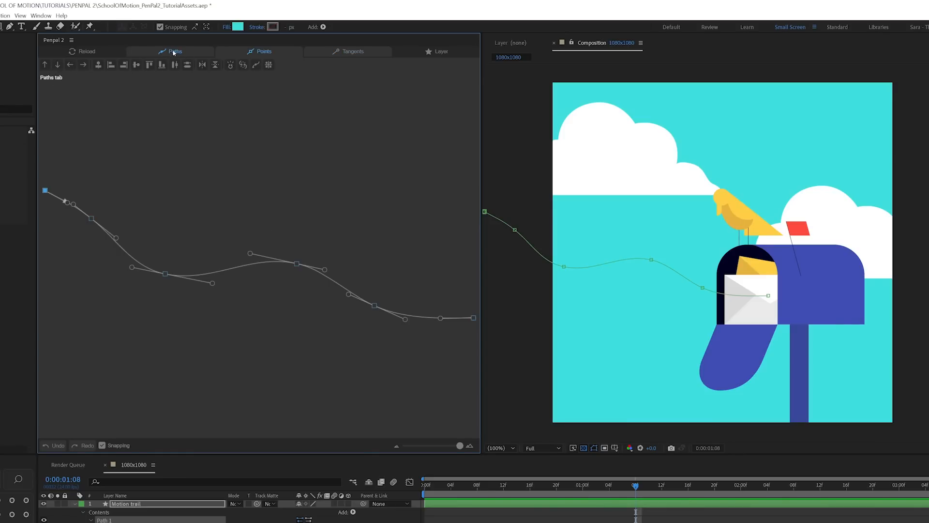
left_click(173, 51)
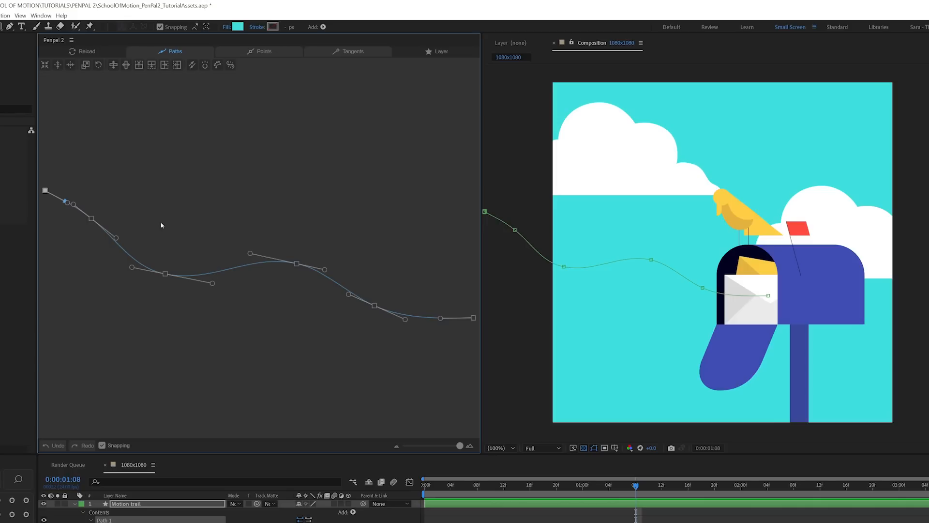
mouse_move(322, 230)
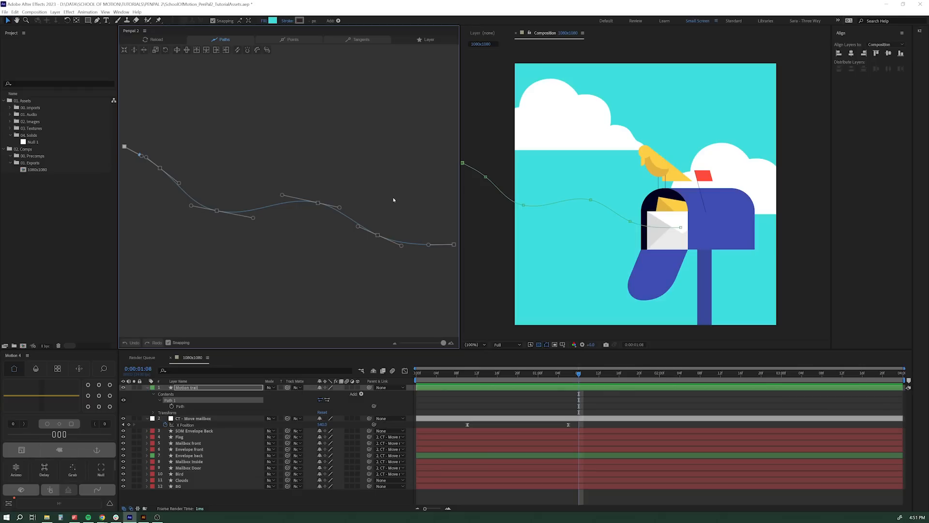
mouse_move(524, 278)
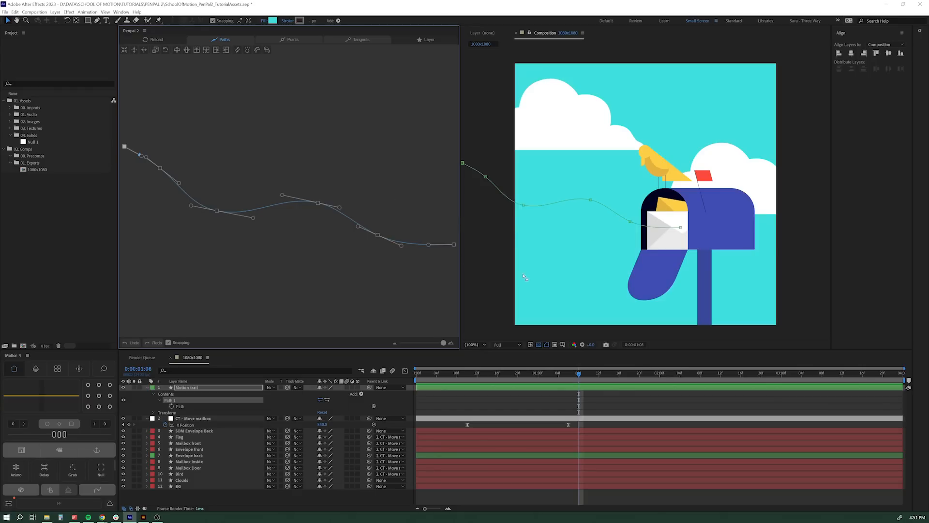
mouse_move(345, 147)
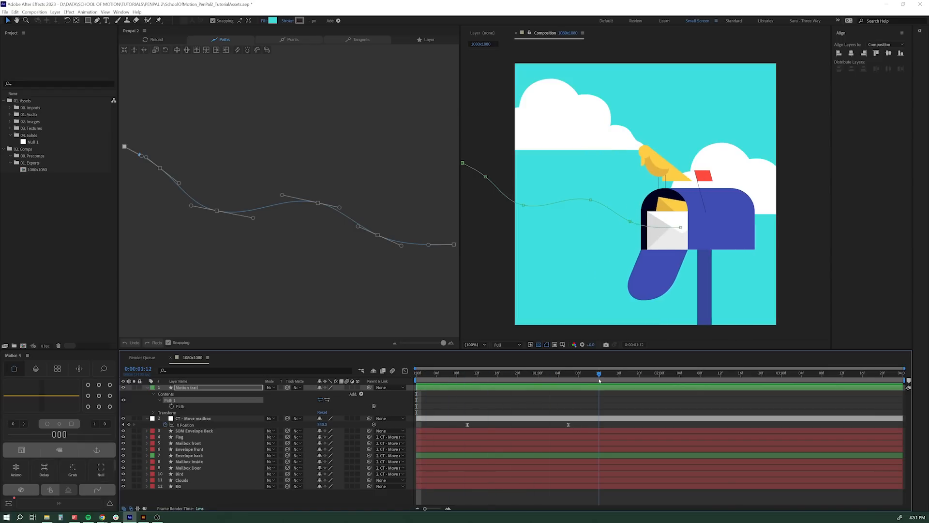
left_click(574, 374)
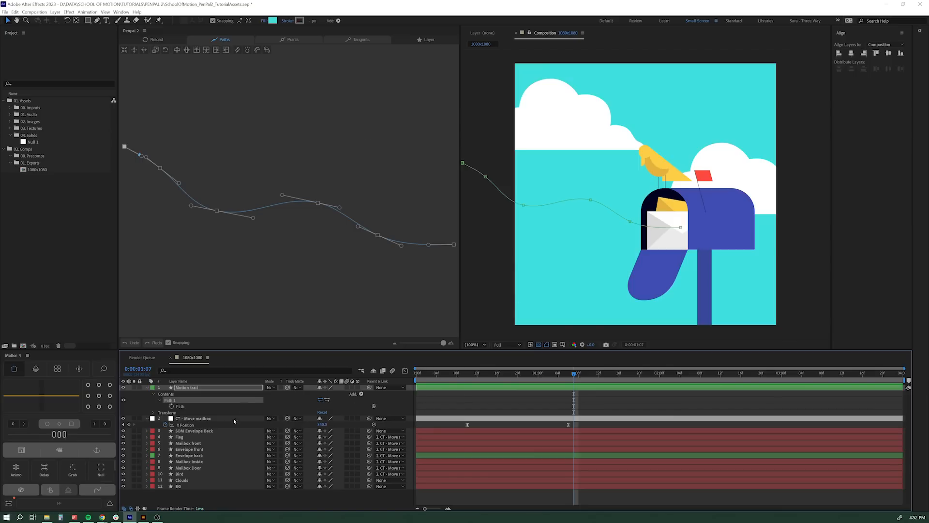
left_click(195, 430)
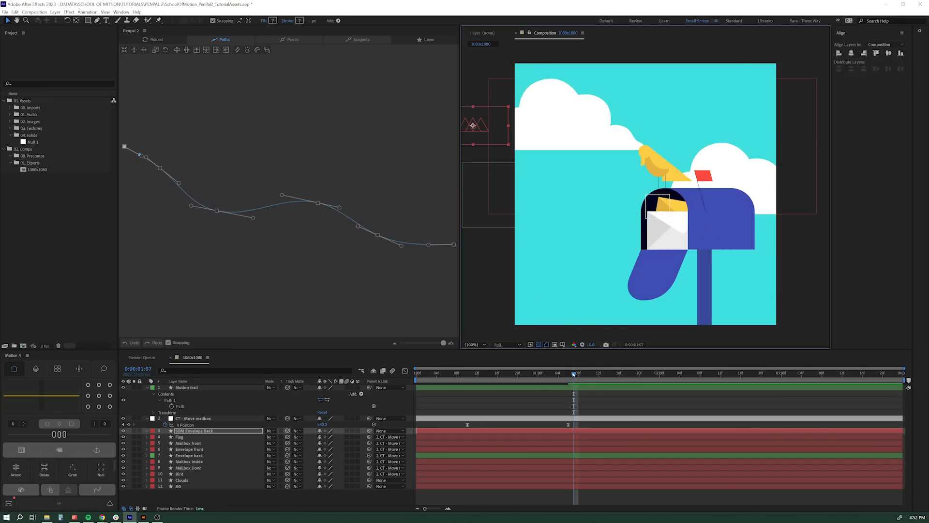
left_click(417, 372)
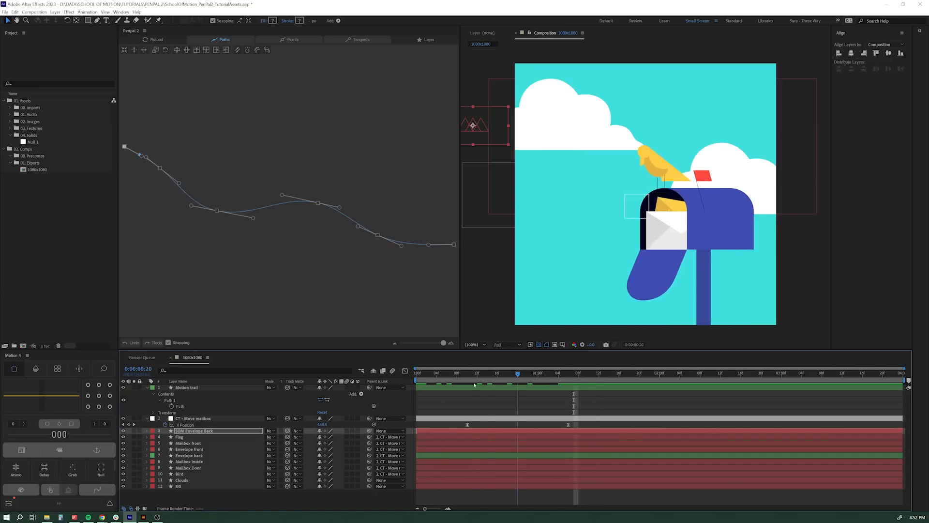
left_click(524, 373)
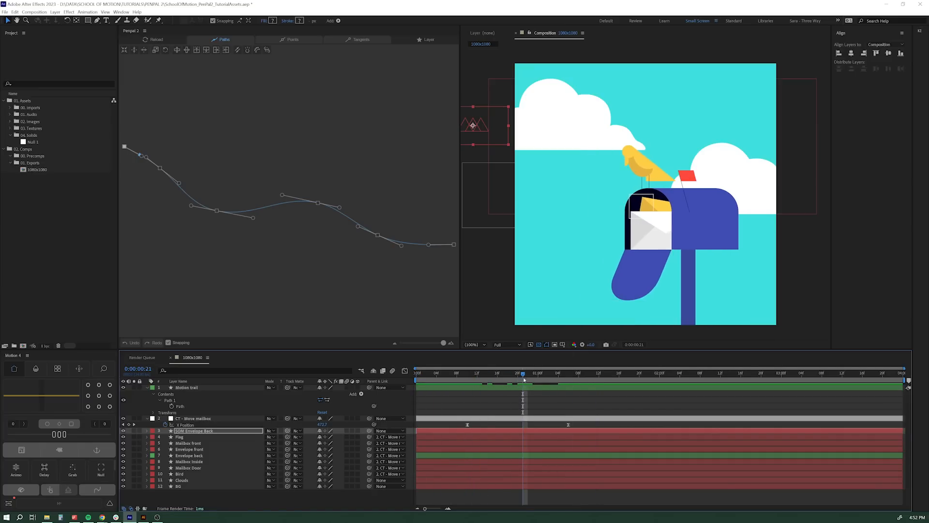
left_click_drag(524, 373, 557, 373)
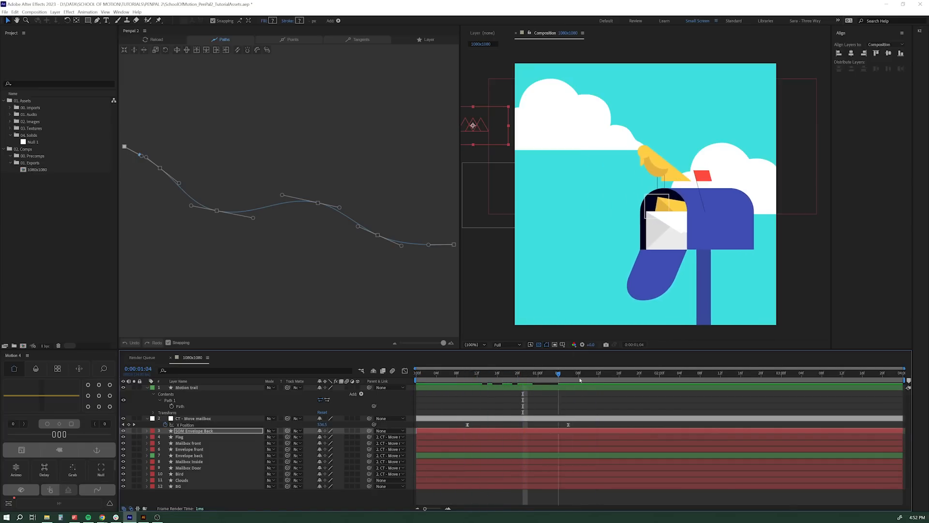
left_click(803, 374)
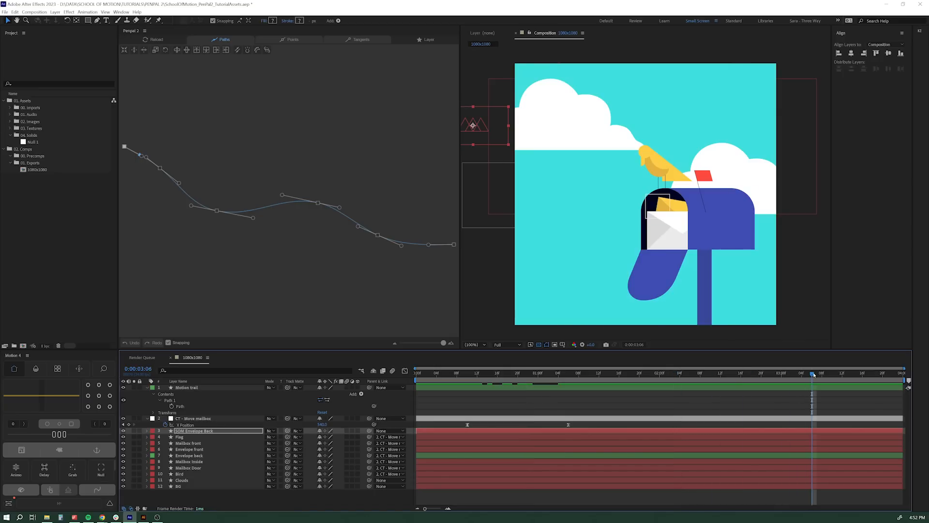
left_click(568, 373)
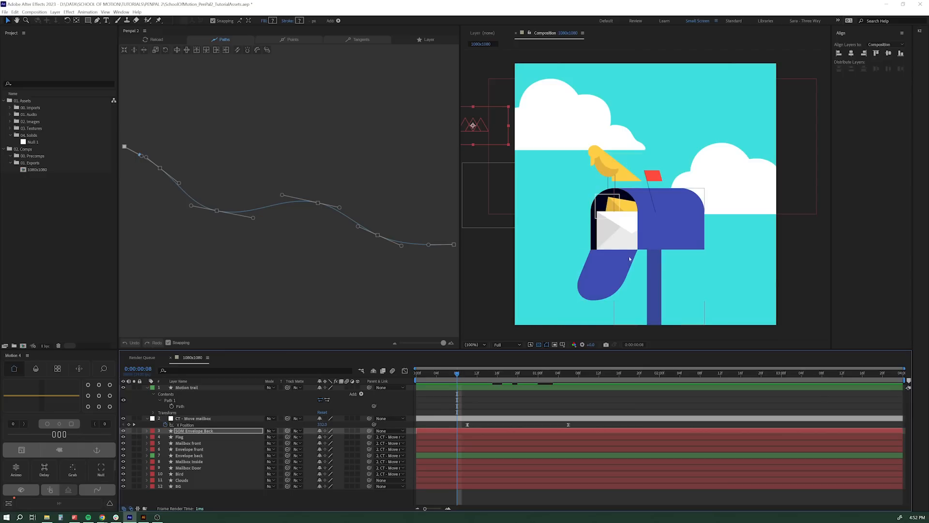
mouse_move(593, 291)
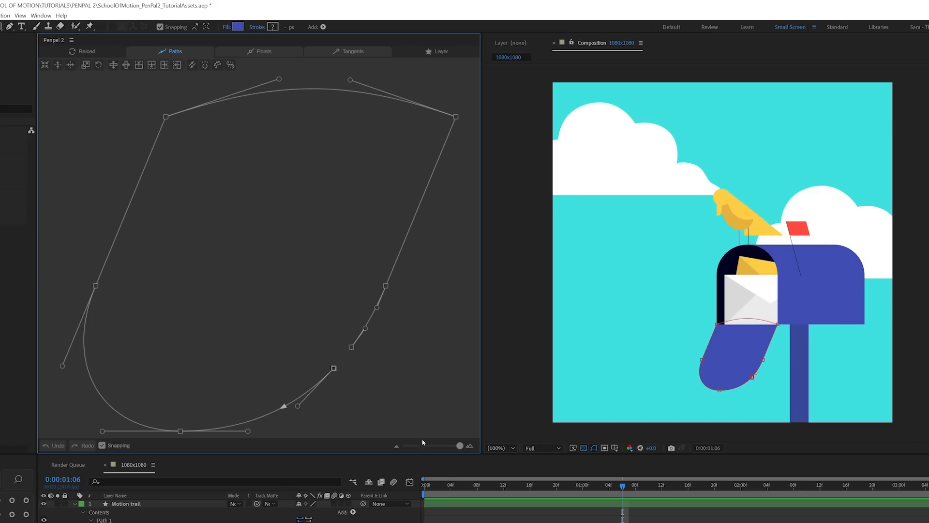
Adjust the Pen Pal 2 zoom slider to resize the door shape in the editor
left_click_drag(458, 446, 431, 445)
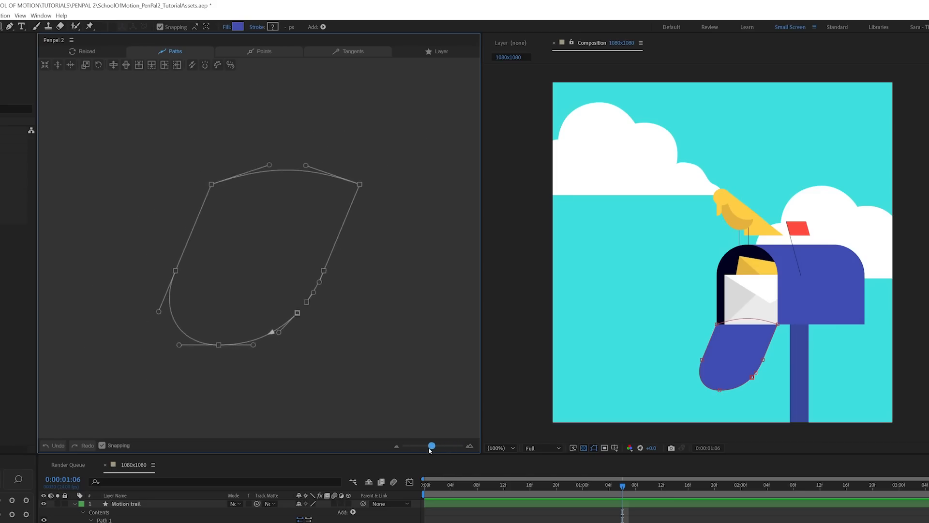
left_click_drag(431, 445, 419, 445)
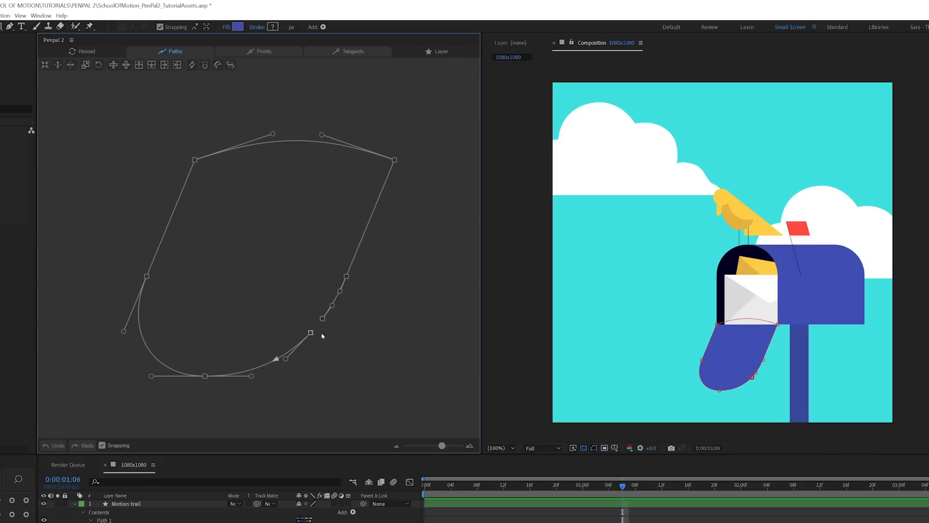
mouse_move(342, 332)
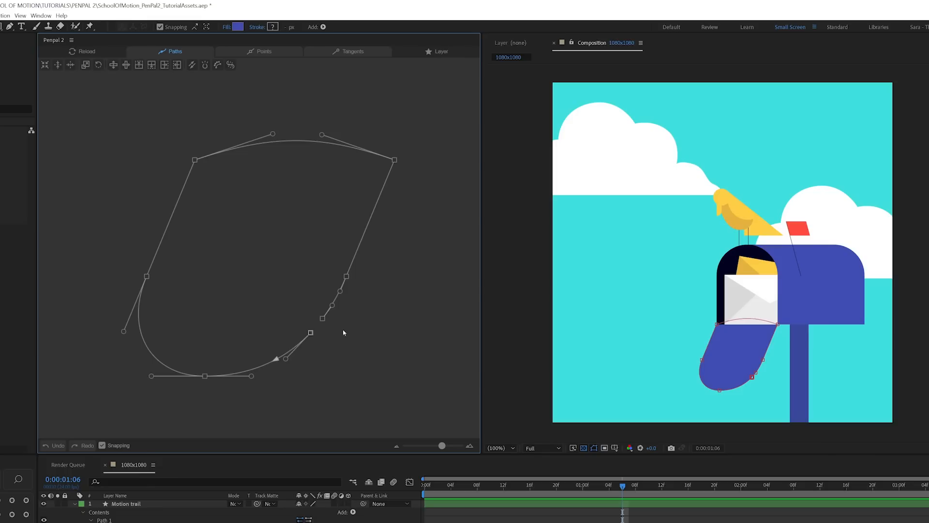
mouse_move(312, 332)
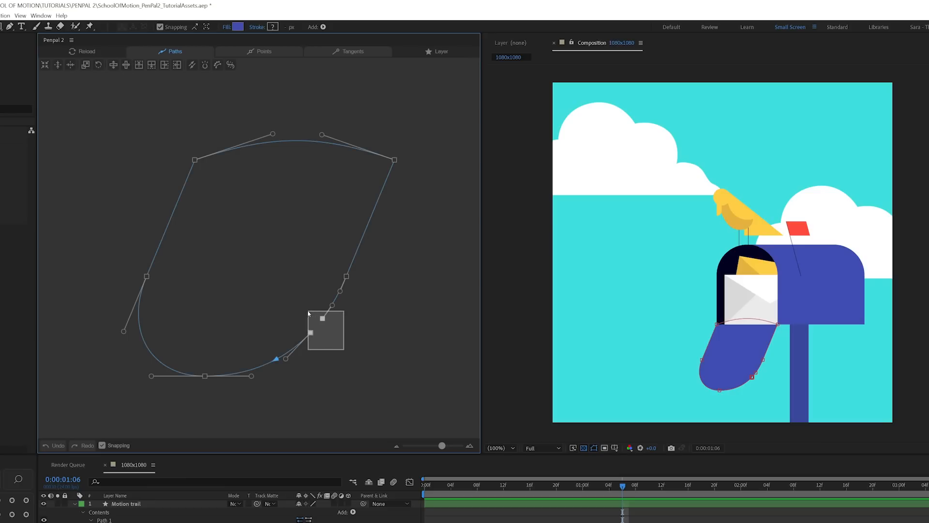
mouse_move(205, 65)
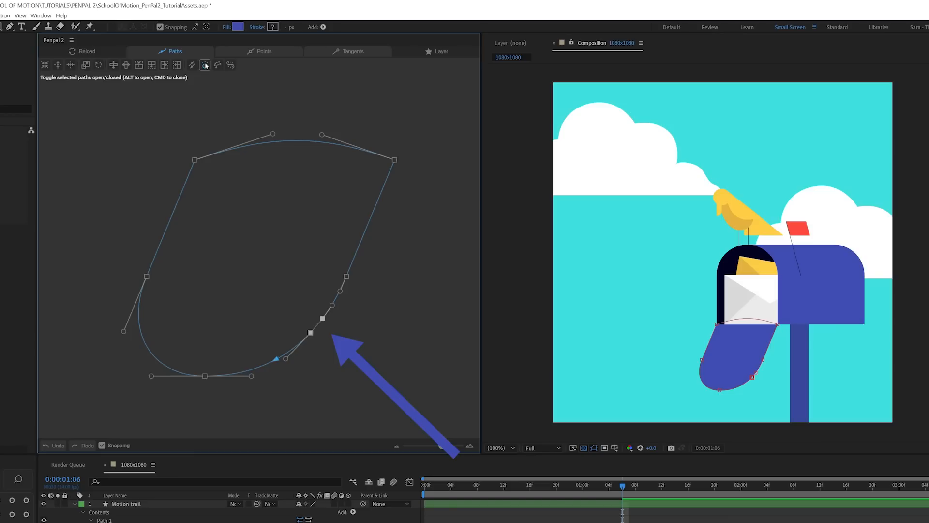
mouse_move(249, 99)
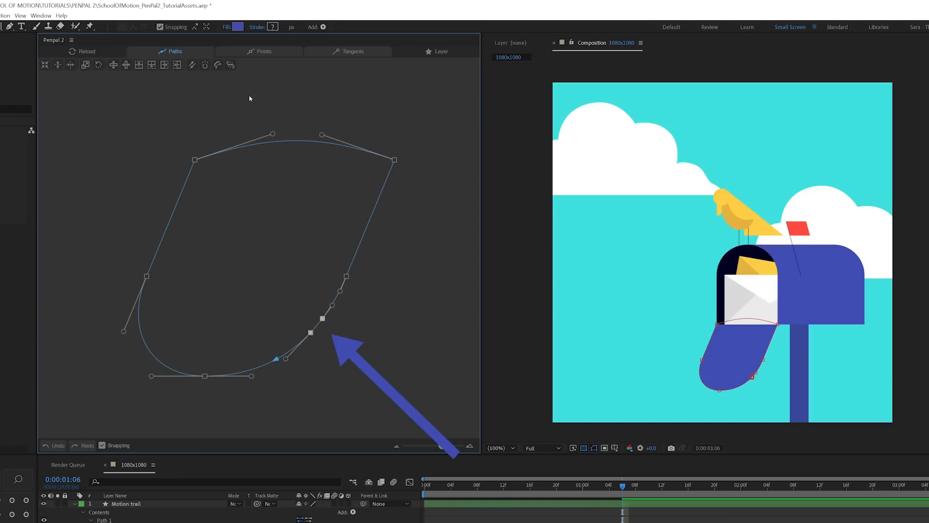
mouse_move(628, 466)
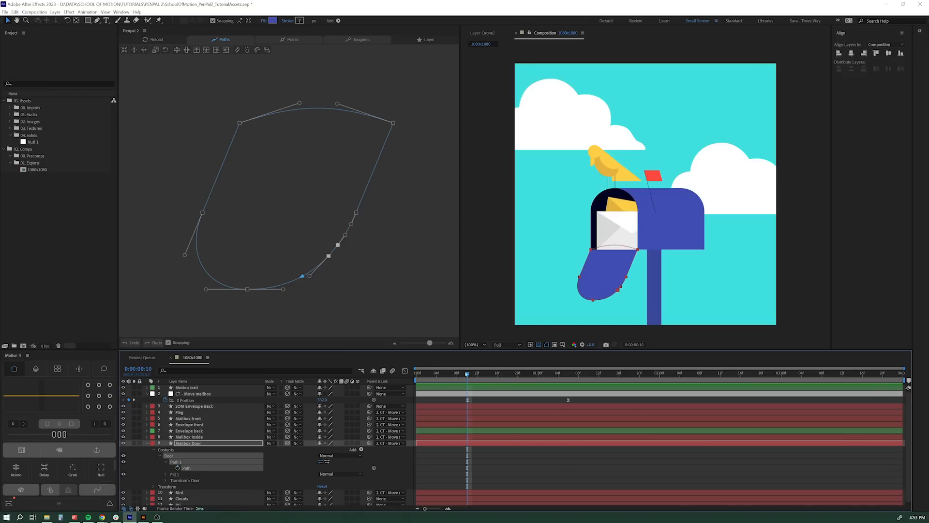
Move the current-time indicator to 0:00:01:06 in the timeline ruler
left_click(569, 372)
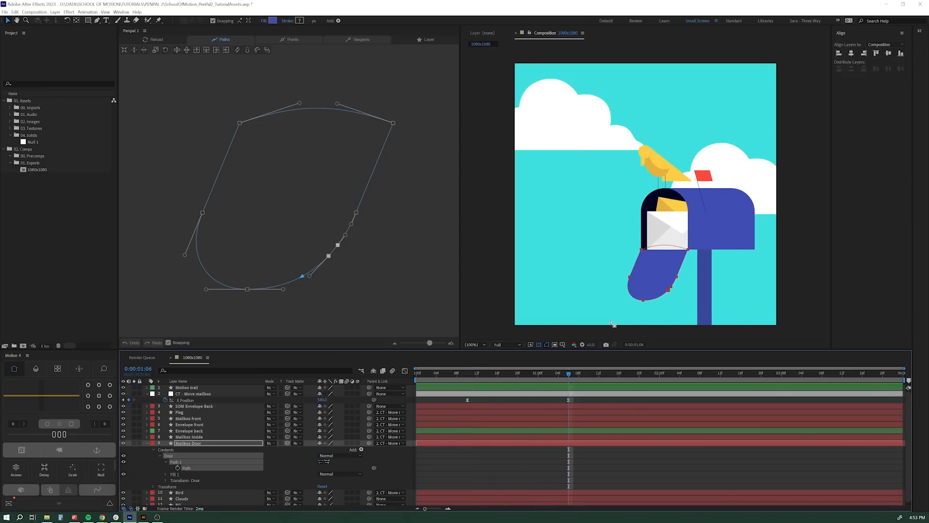
mouse_move(642, 251)
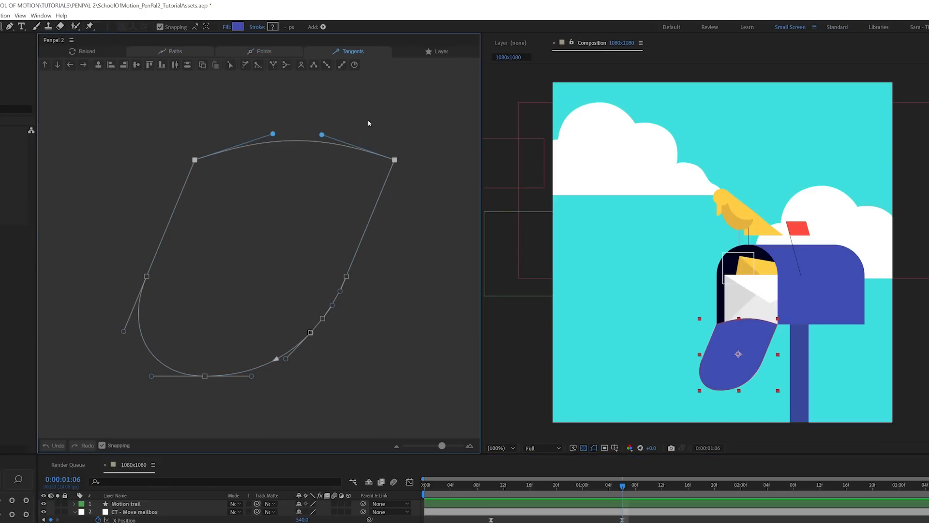
mouse_move(358, 123)
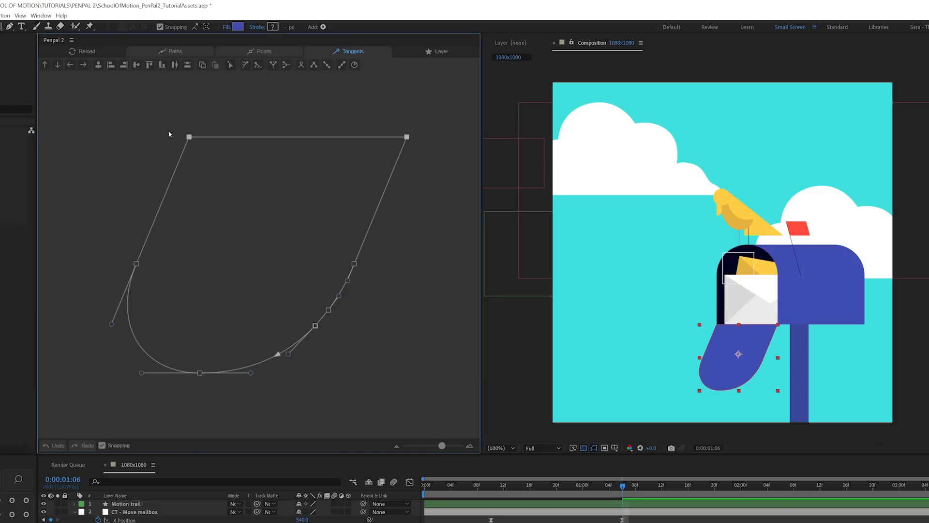
mouse_move(408, 179)
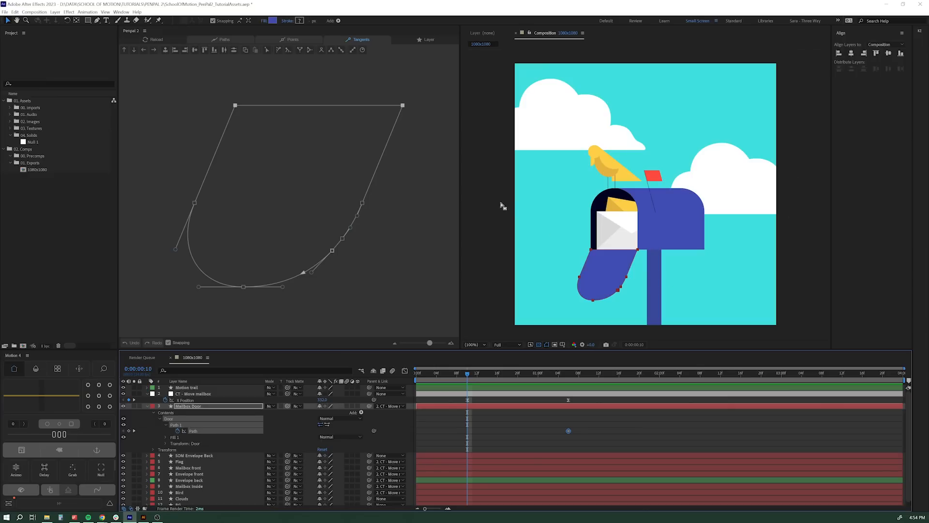
mouse_move(438, 311)
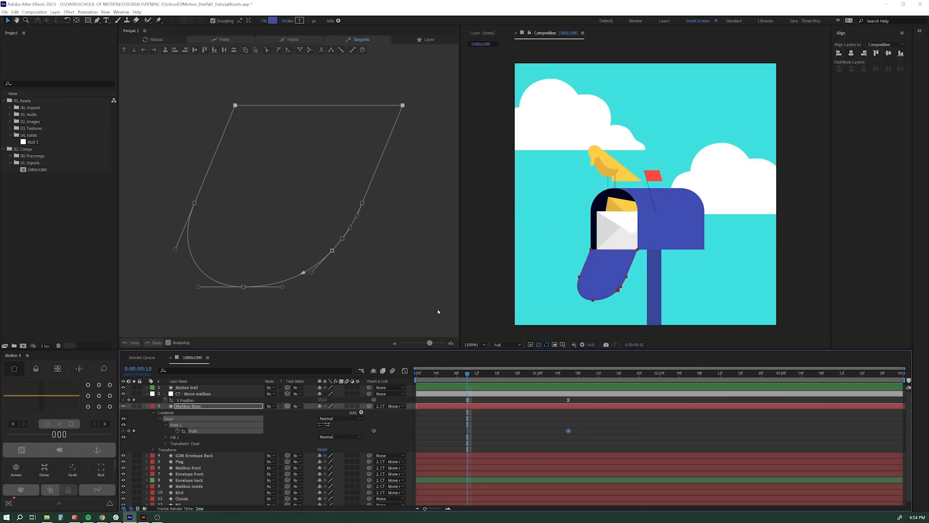
Switch Pen Pal 2 to the Paths tab for whole-path editing
left_click(224, 39)
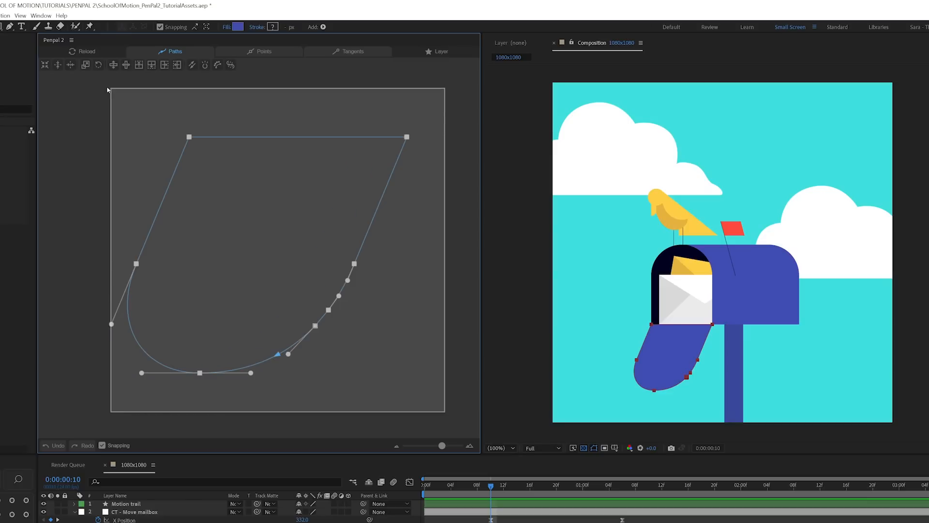
mouse_move(113, 65)
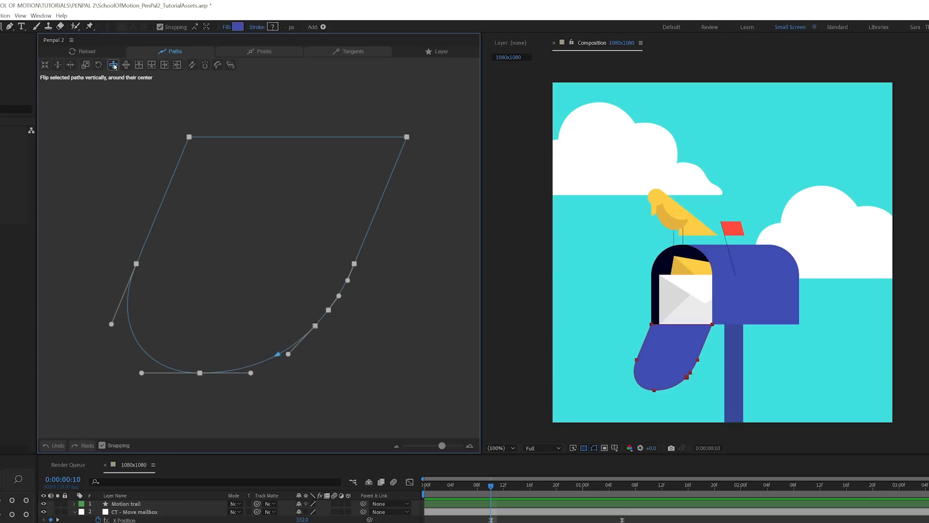
Test the centered vertical flip, then flip the door path upward so it closes over the opening
left_click(113, 65)
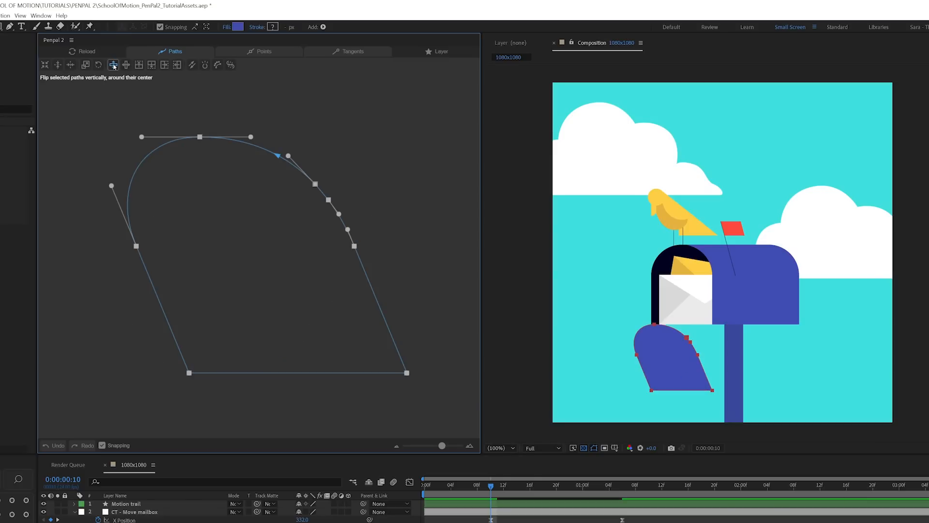
left_click(112, 65)
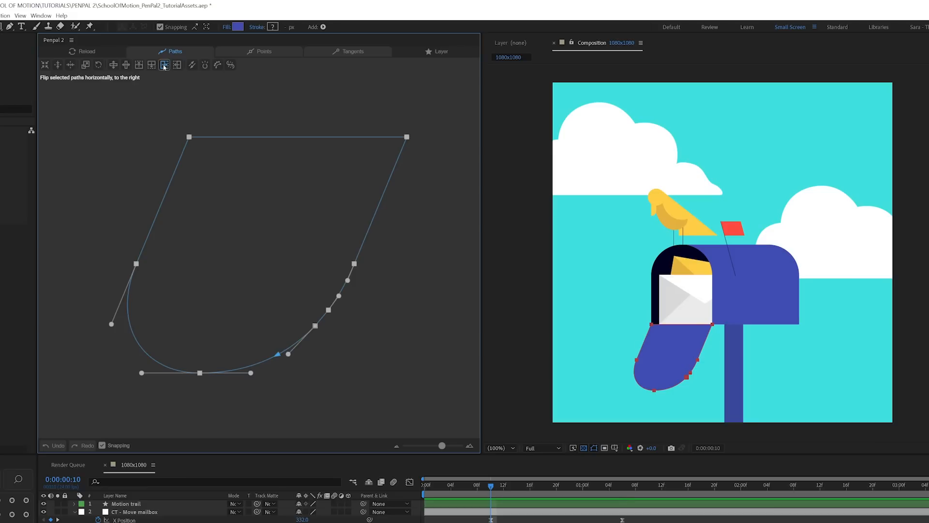
mouse_move(139, 65)
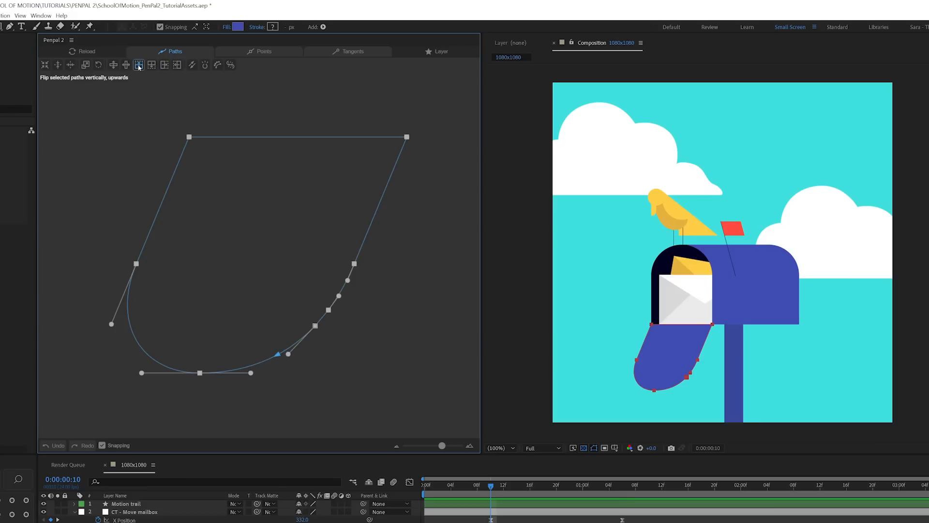
left_click(138, 65)
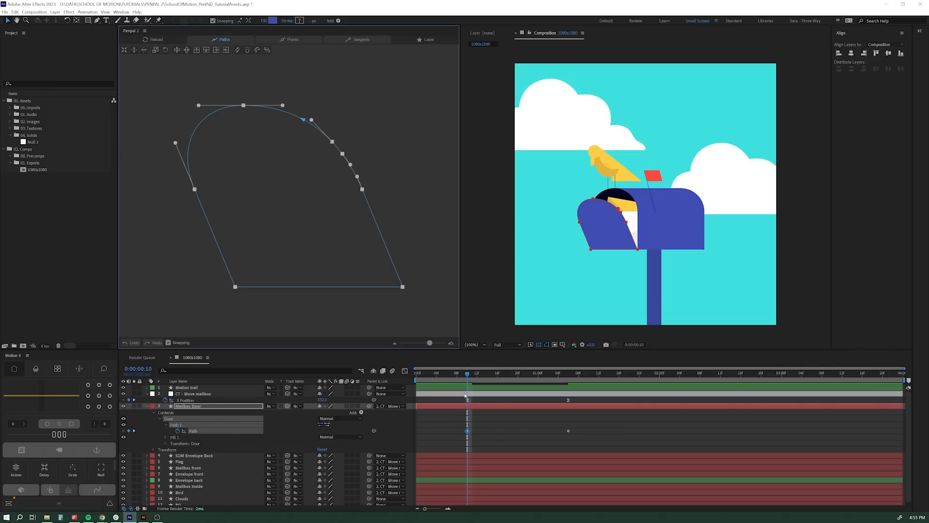
left_click(578, 373)
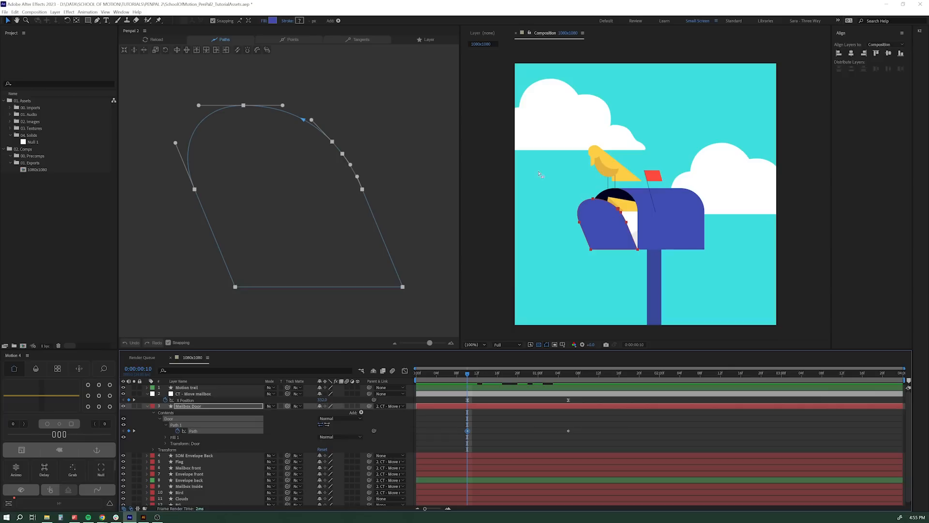
mouse_move(668, 193)
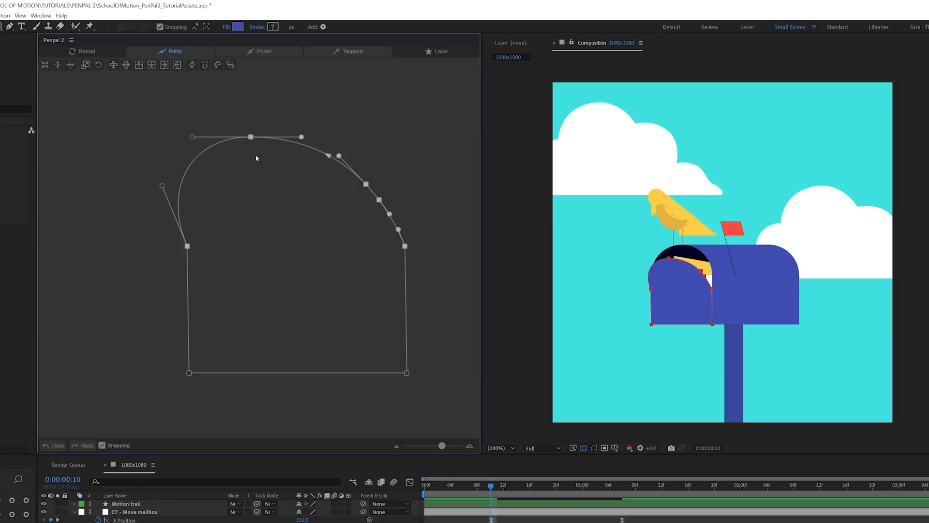
mouse_move(391, 85)
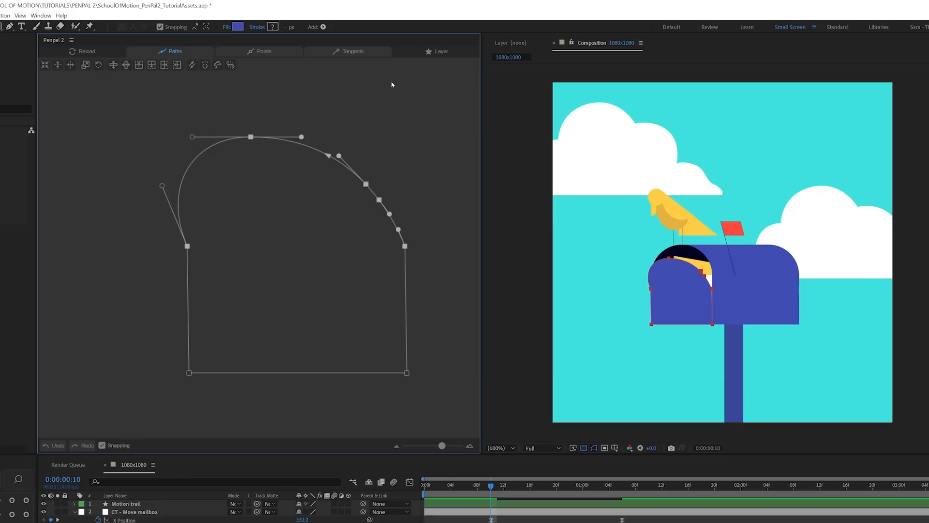
mouse_move(276, 138)
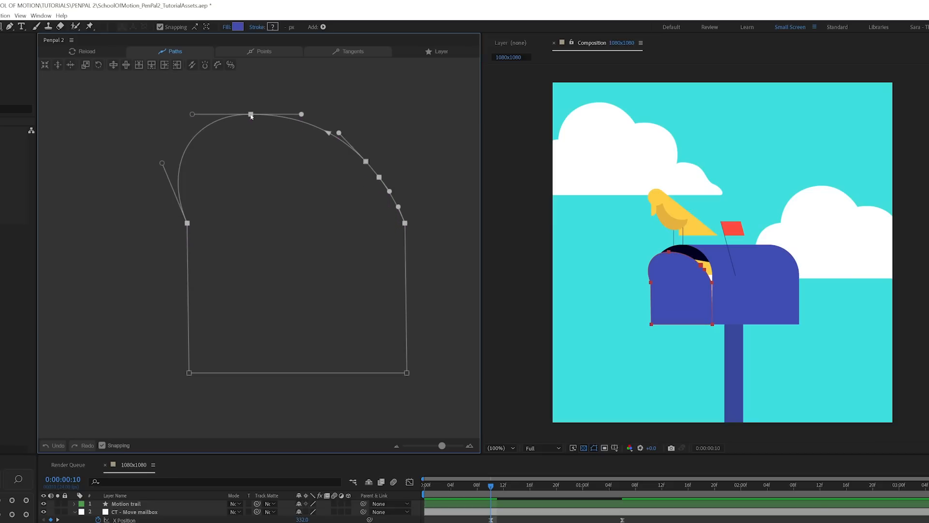
Raise the top of the door arch and select the right-side point
left_click_drag(250, 115, 250, 108)
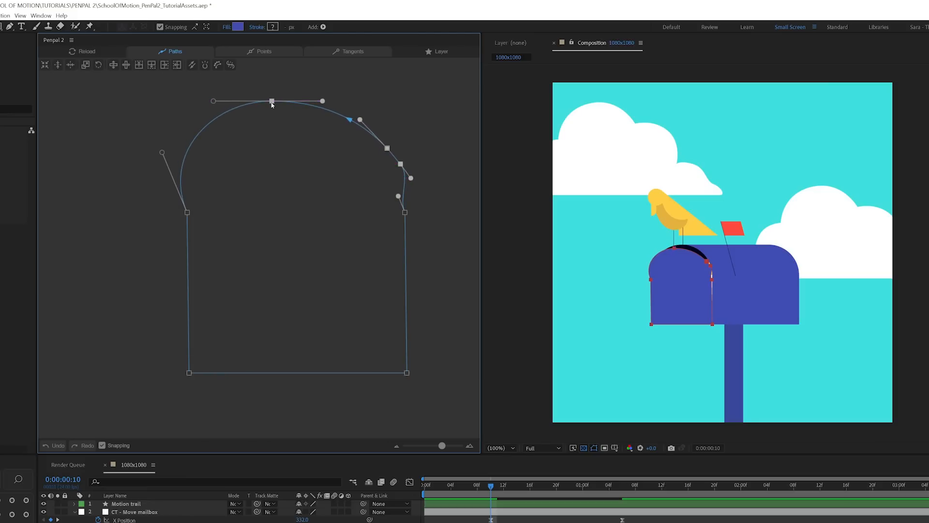
left_click(353, 51)
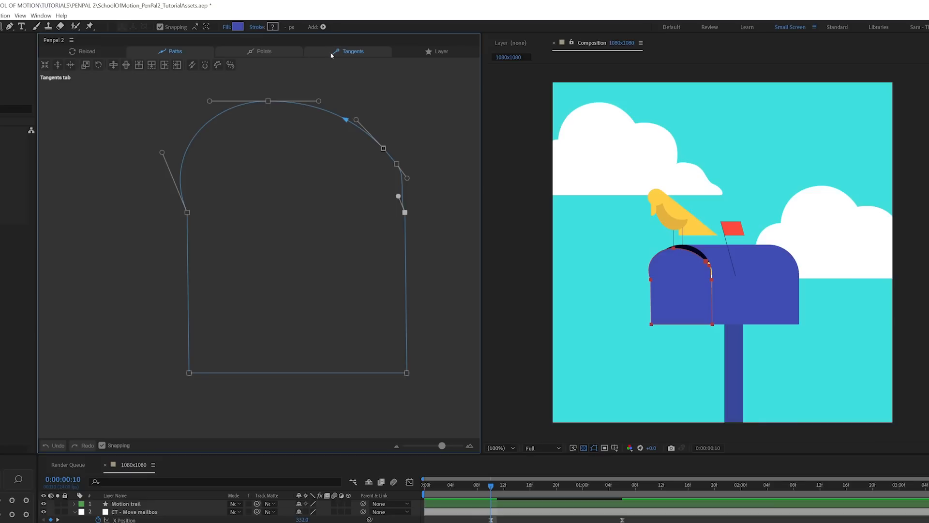
Align the right point's tangents vertically and select the upper-right curve point
left_click(352, 52)
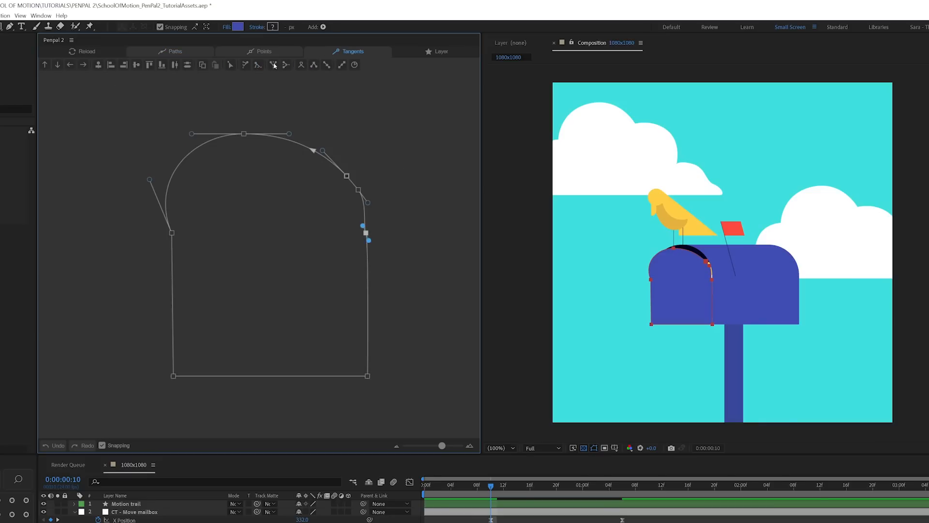
mouse_move(124, 65)
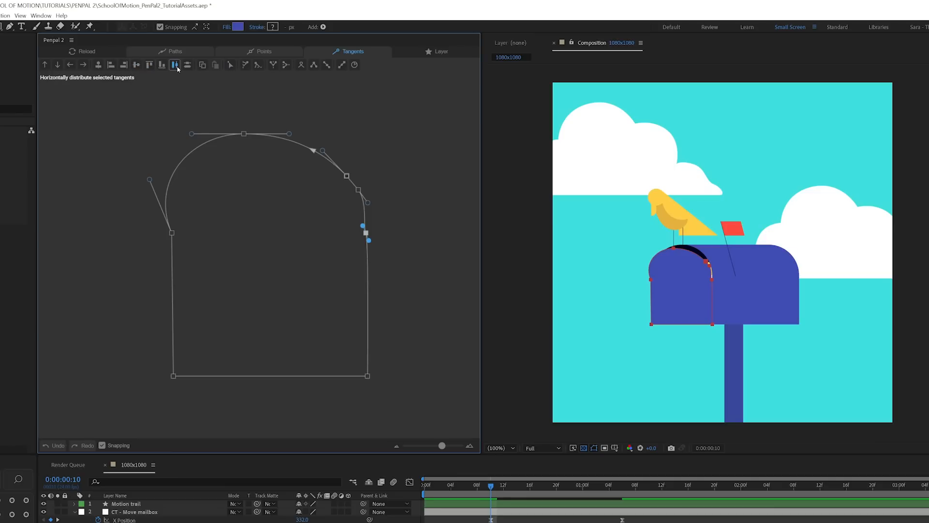
mouse_move(136, 65)
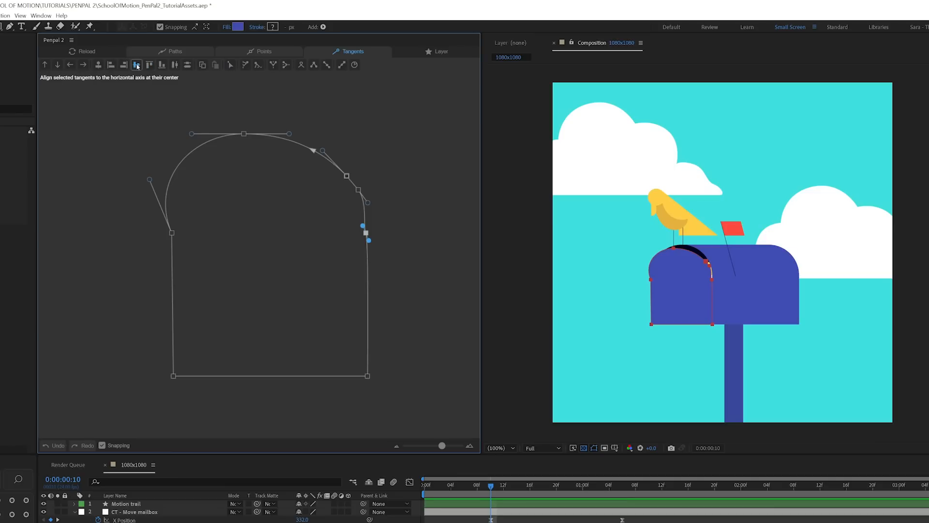
mouse_move(110, 65)
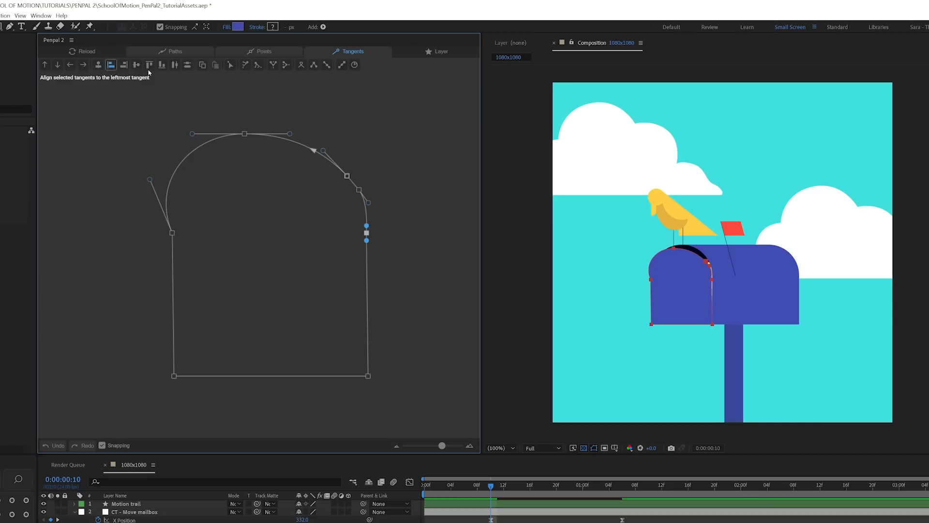
mouse_move(352, 173)
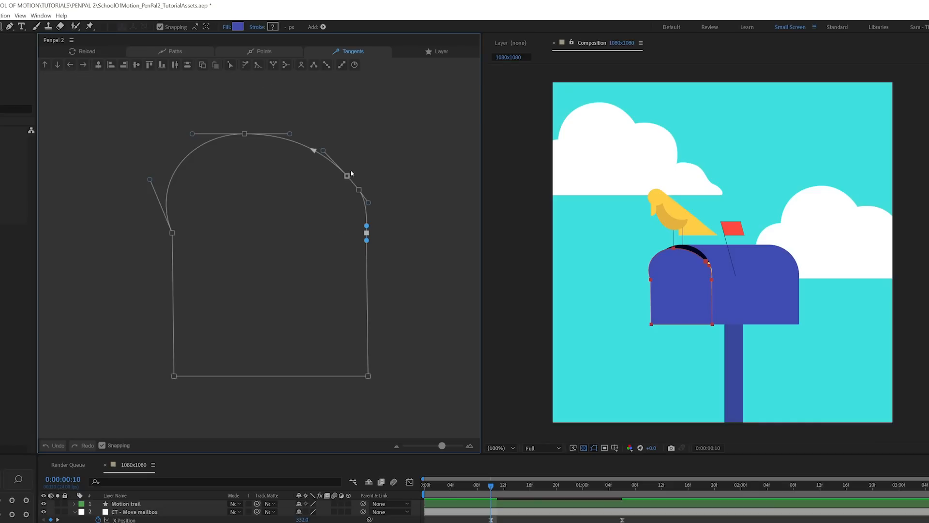
left_click(262, 51)
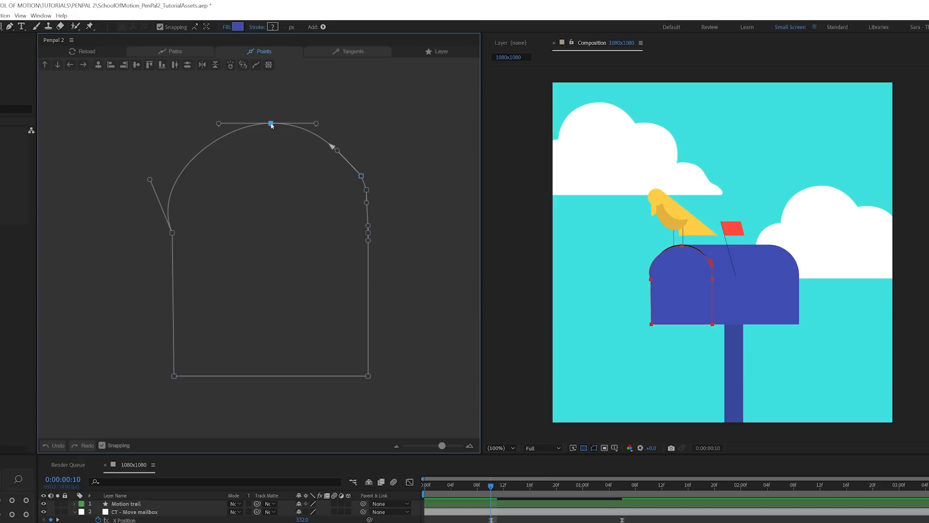
Enter exact coordinates for the door's top point and confirm them
double_click(271, 124)
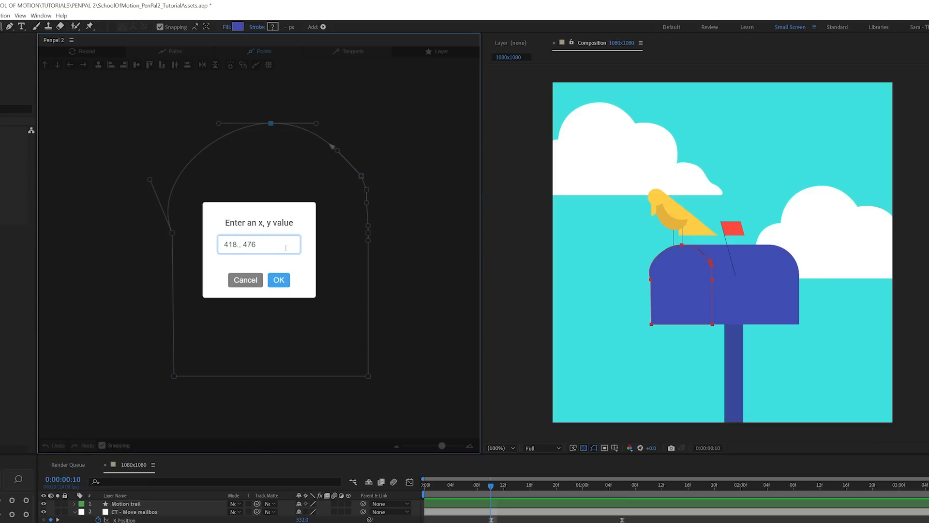
left_click(279, 279)
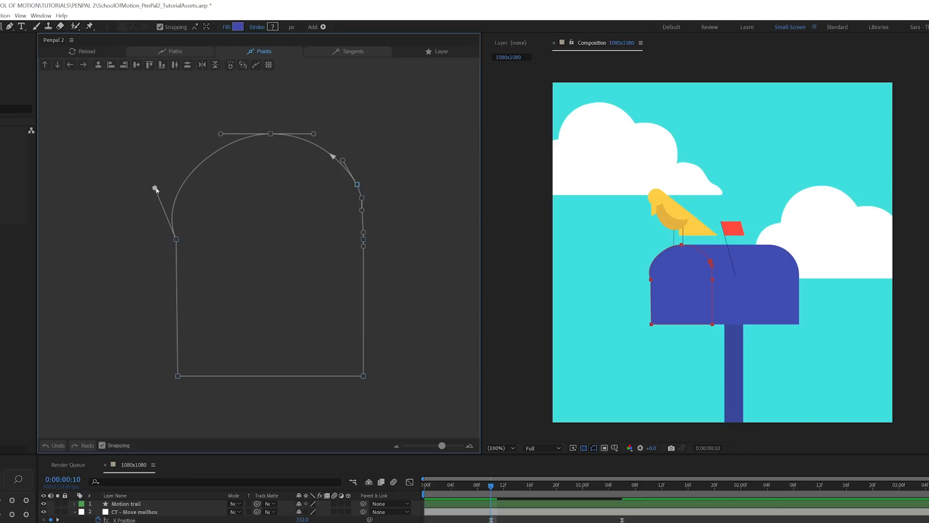
left_click_drag(156, 189, 176, 189)
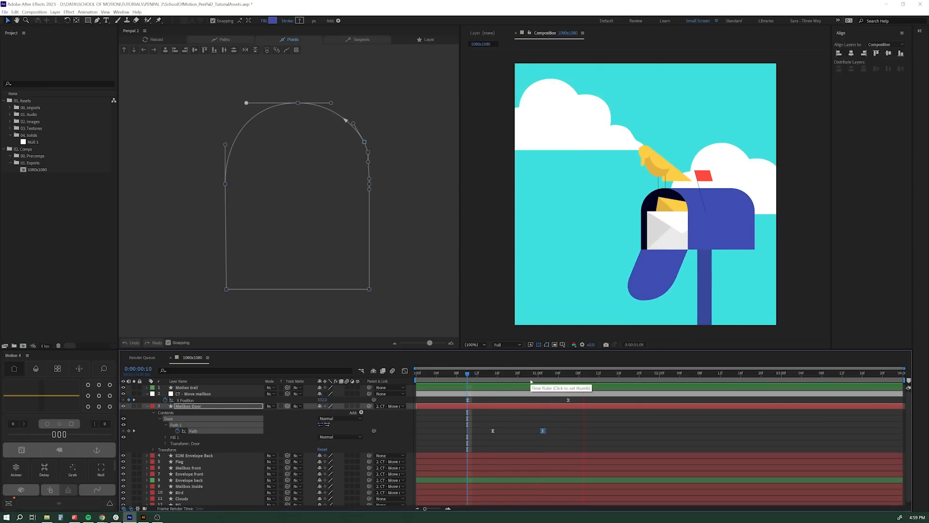
Scrub the timeline to check the door before shaping the envelope's motion path
left_click(532, 373)
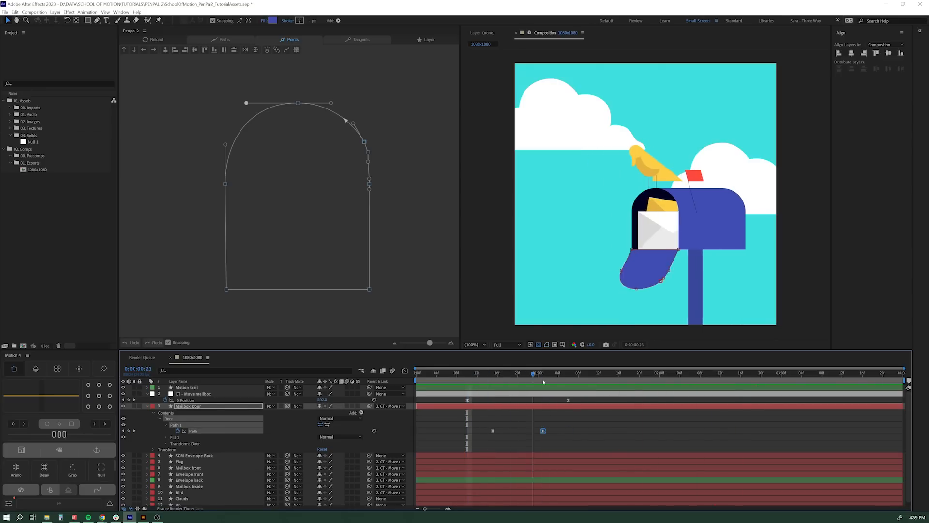
left_click(461, 373)
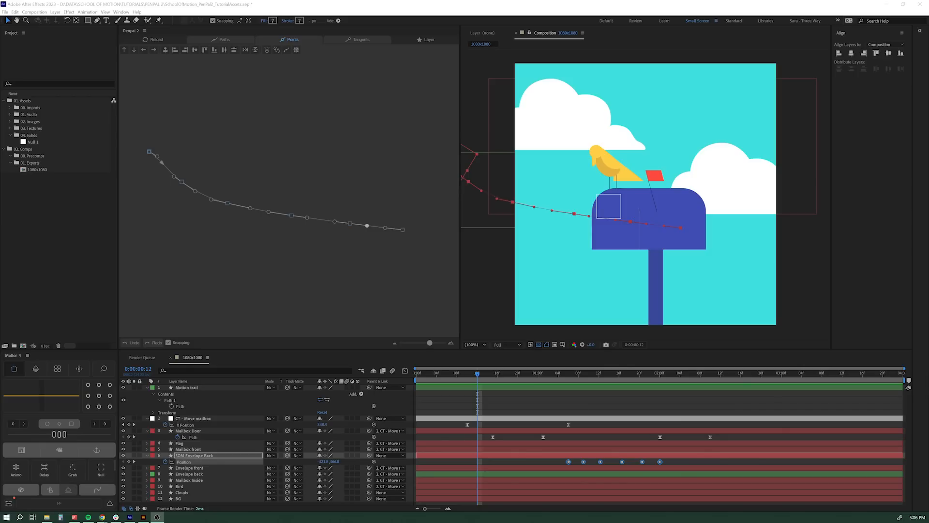
mouse_move(466, 178)
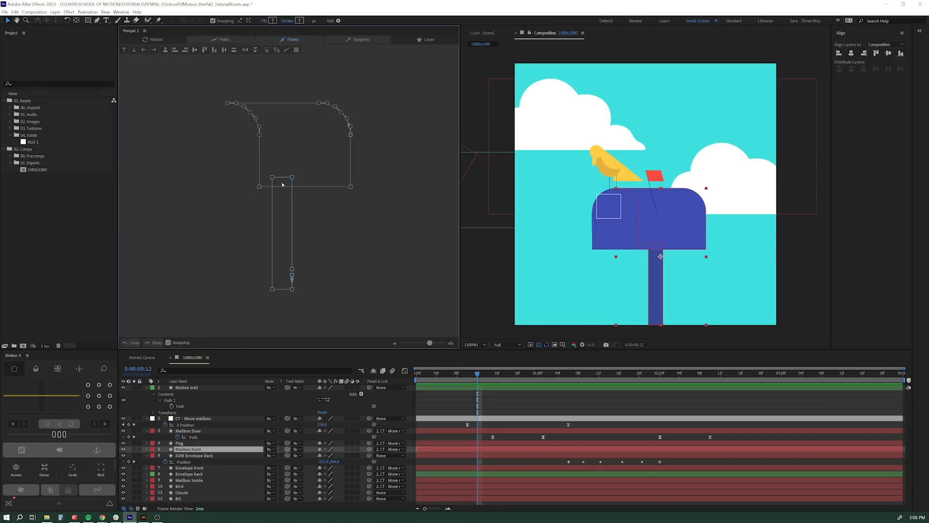
mouse_move(143, 49)
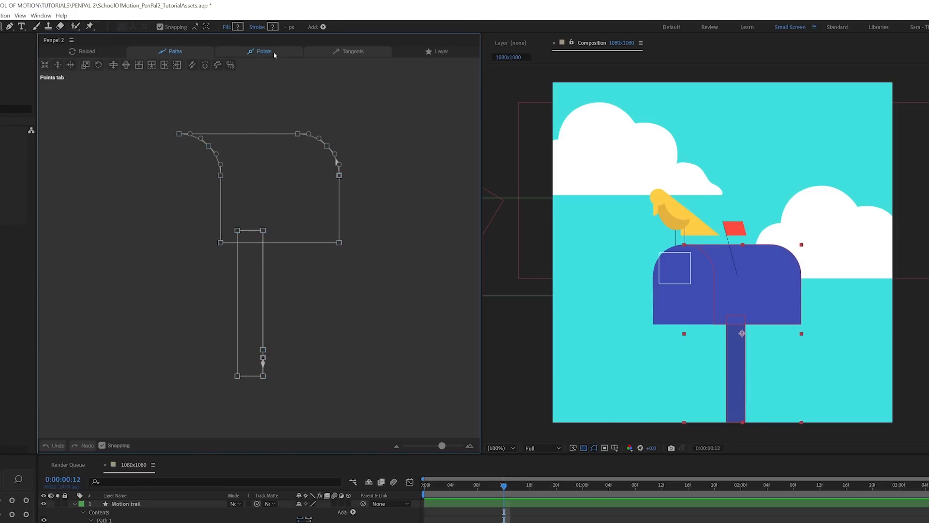
Review the Tangents tools, then switch to the Paths tools for joining and flipping whole paths
left_click(349, 51)
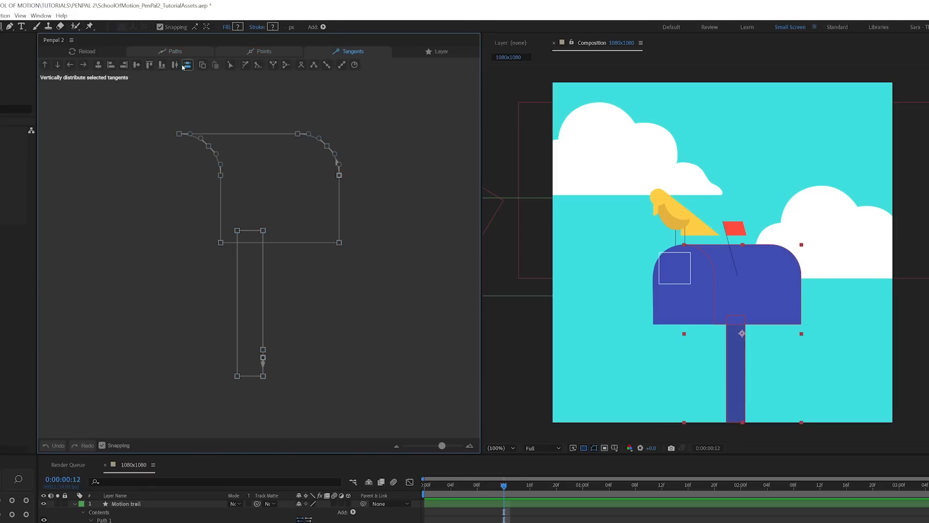
mouse_move(231, 60)
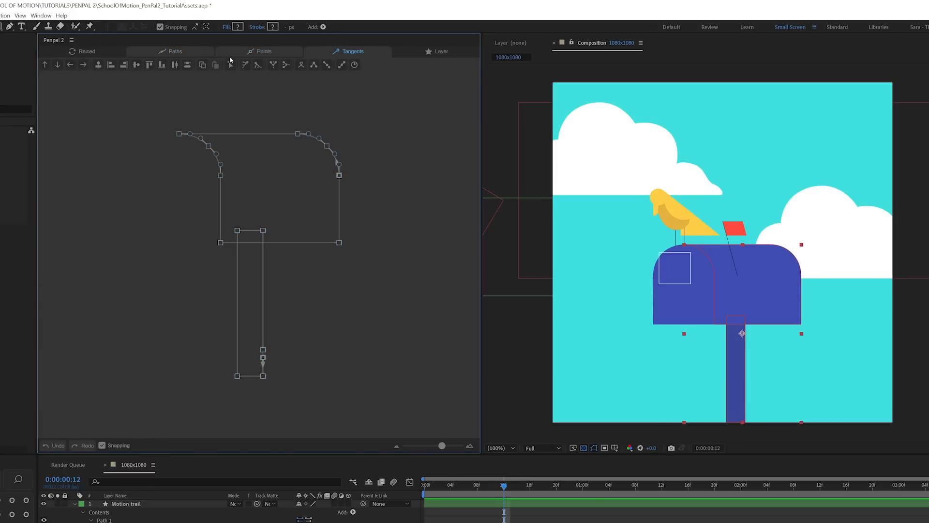
left_click(174, 51)
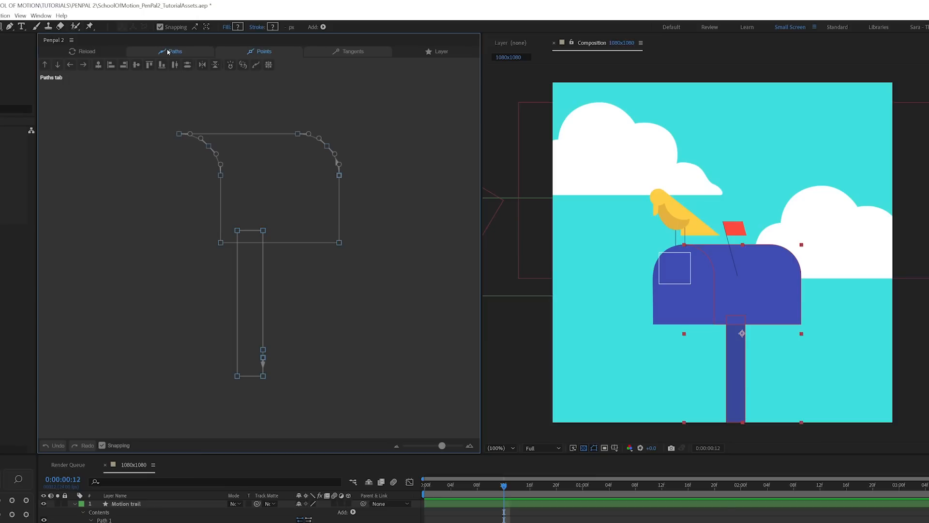
left_click(174, 51)
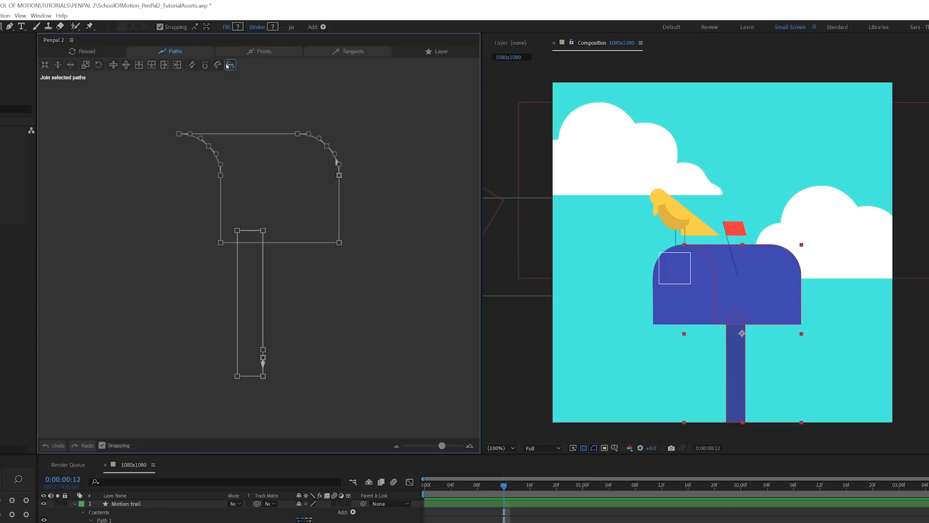
mouse_move(180, 101)
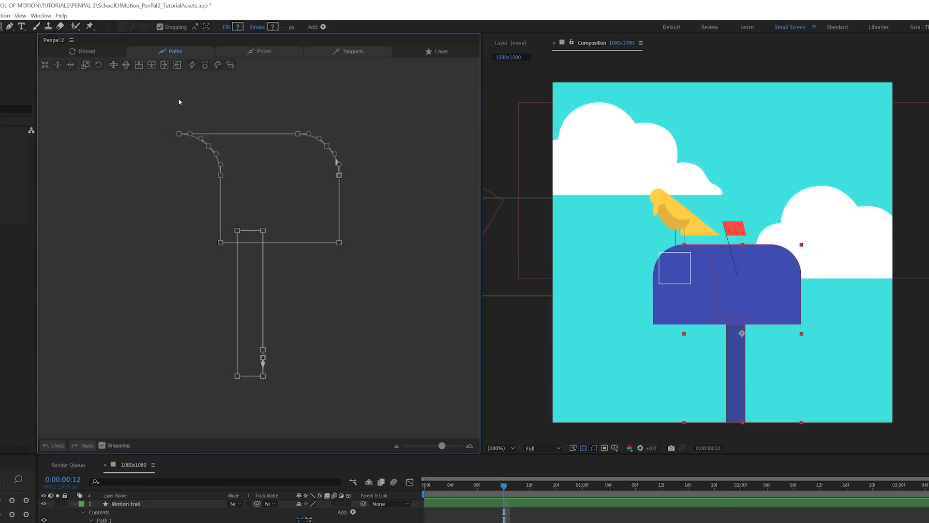
mouse_move(125, 65)
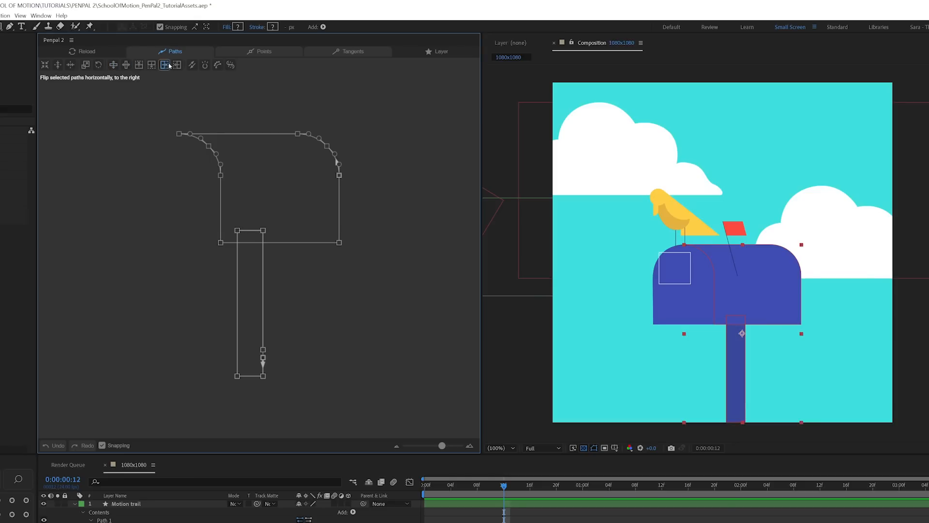
mouse_move(105, 67)
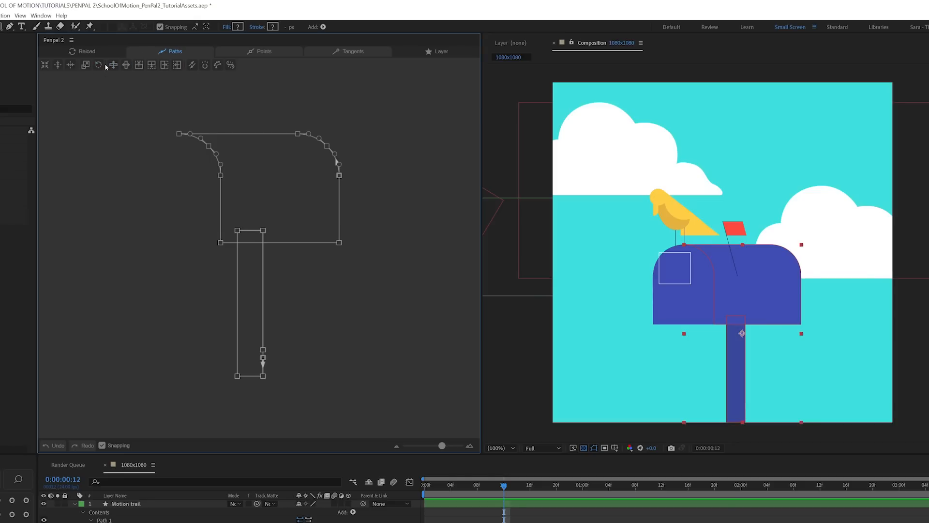
mouse_move(164, 65)
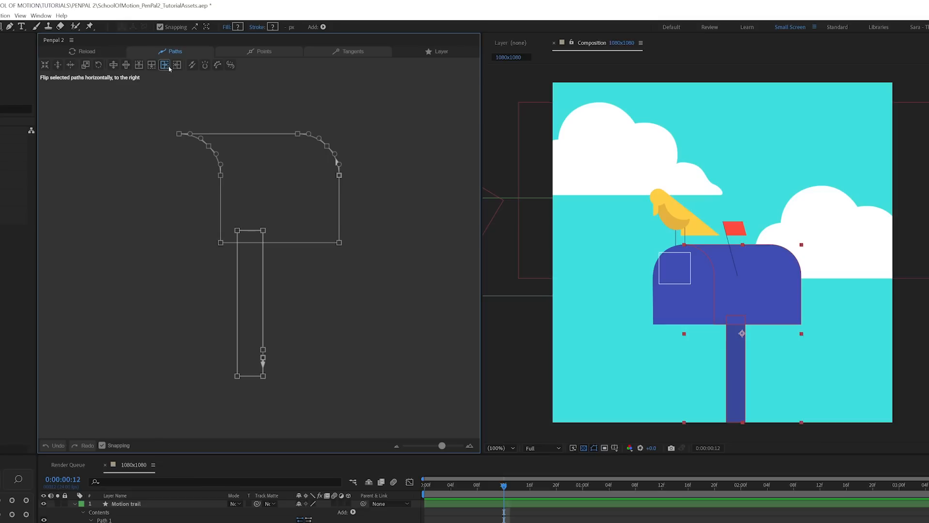
mouse_move(98, 201)
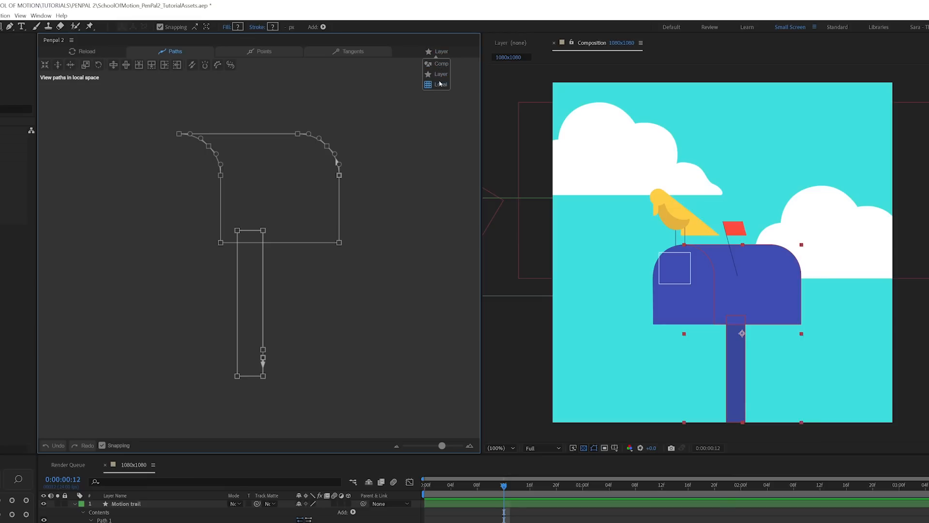
left_click(441, 74)
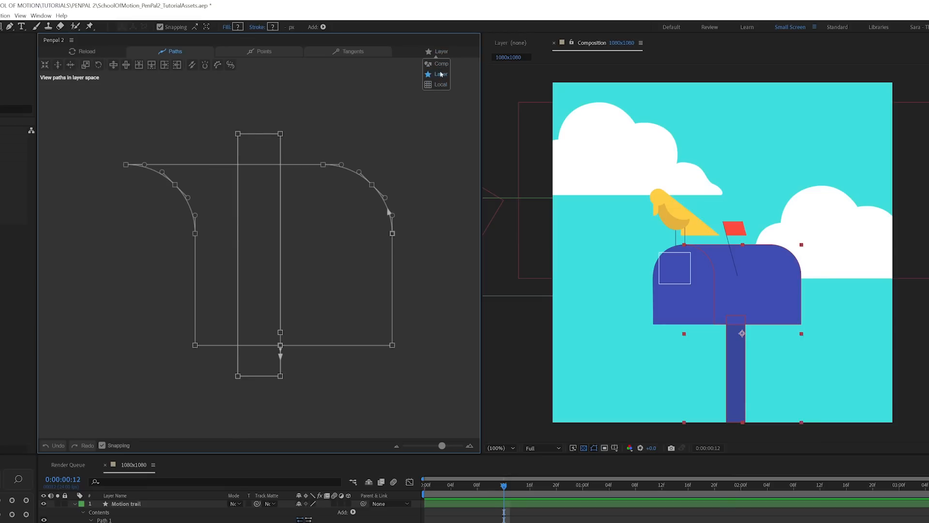
left_click(442, 84)
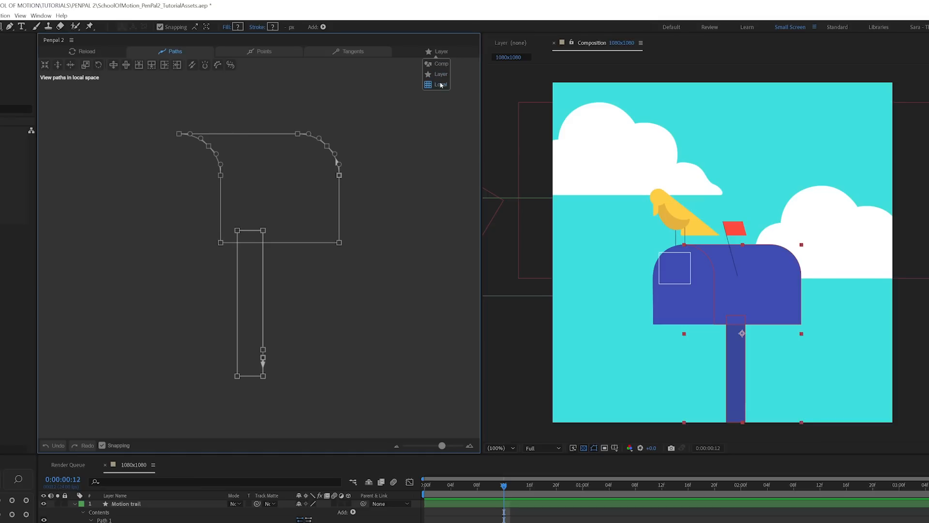
left_click(442, 83)
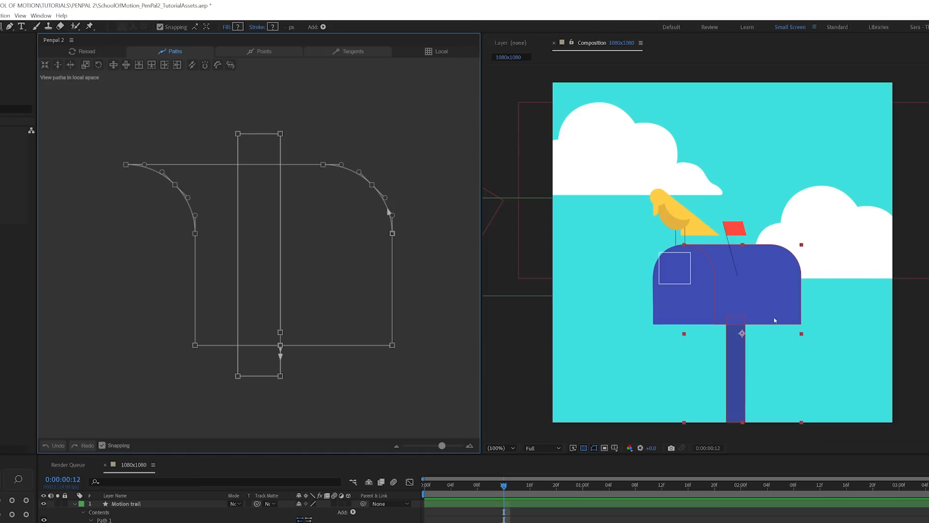
mouse_move(706, 289)
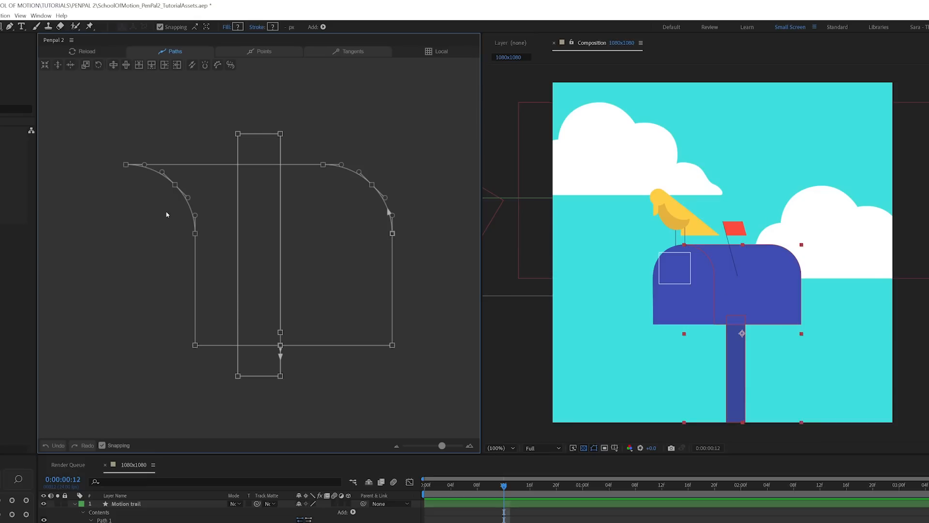
mouse_move(799, 368)
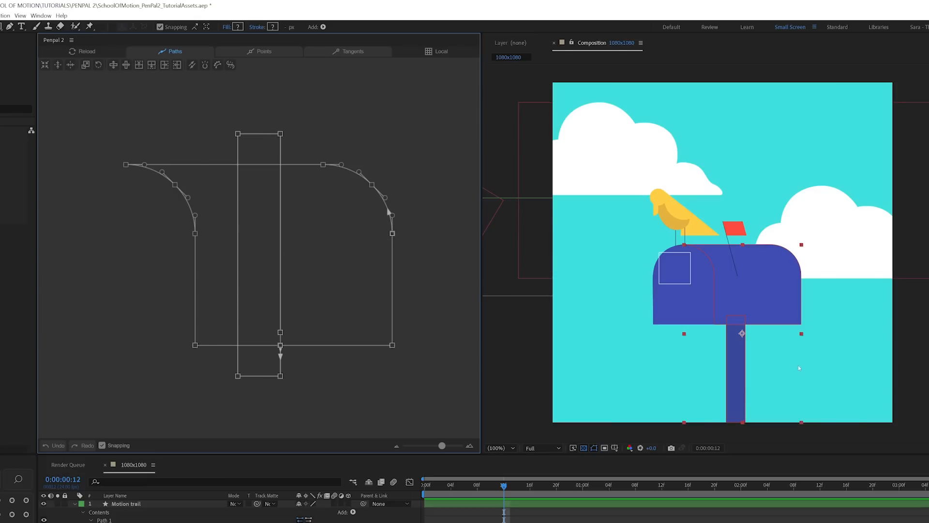
left_click(437, 51)
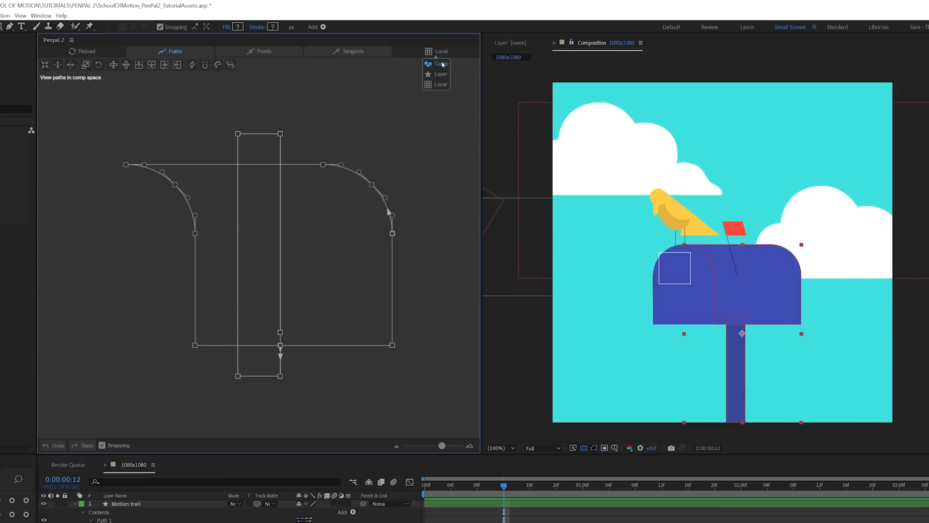
left_click(441, 73)
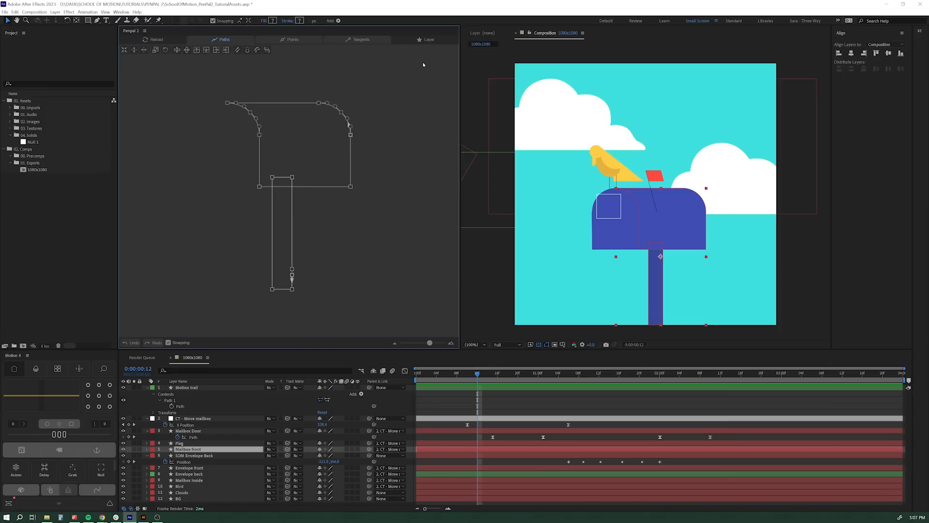
left_click(426, 39)
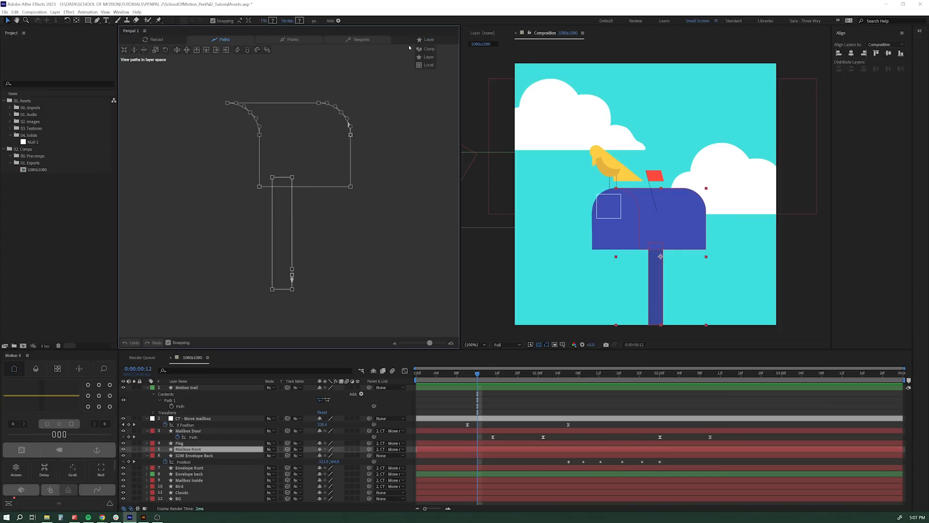
left_click(429, 65)
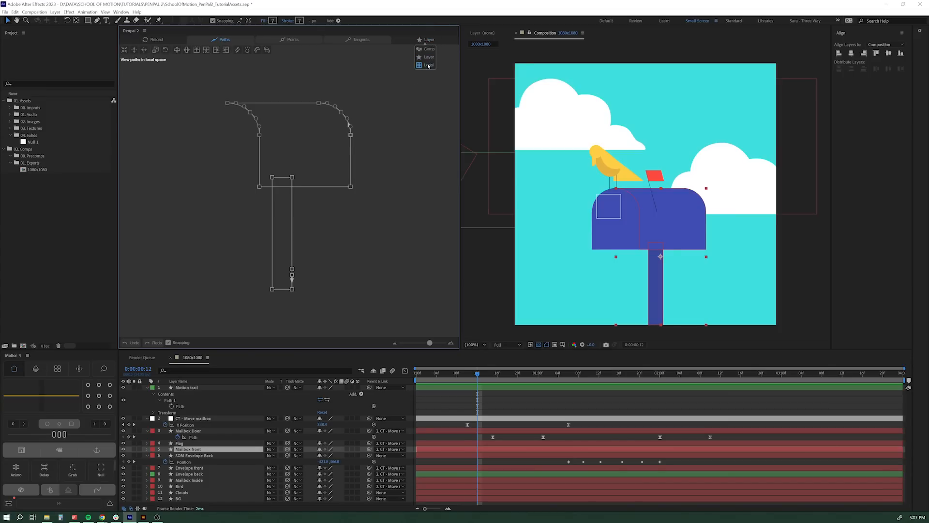